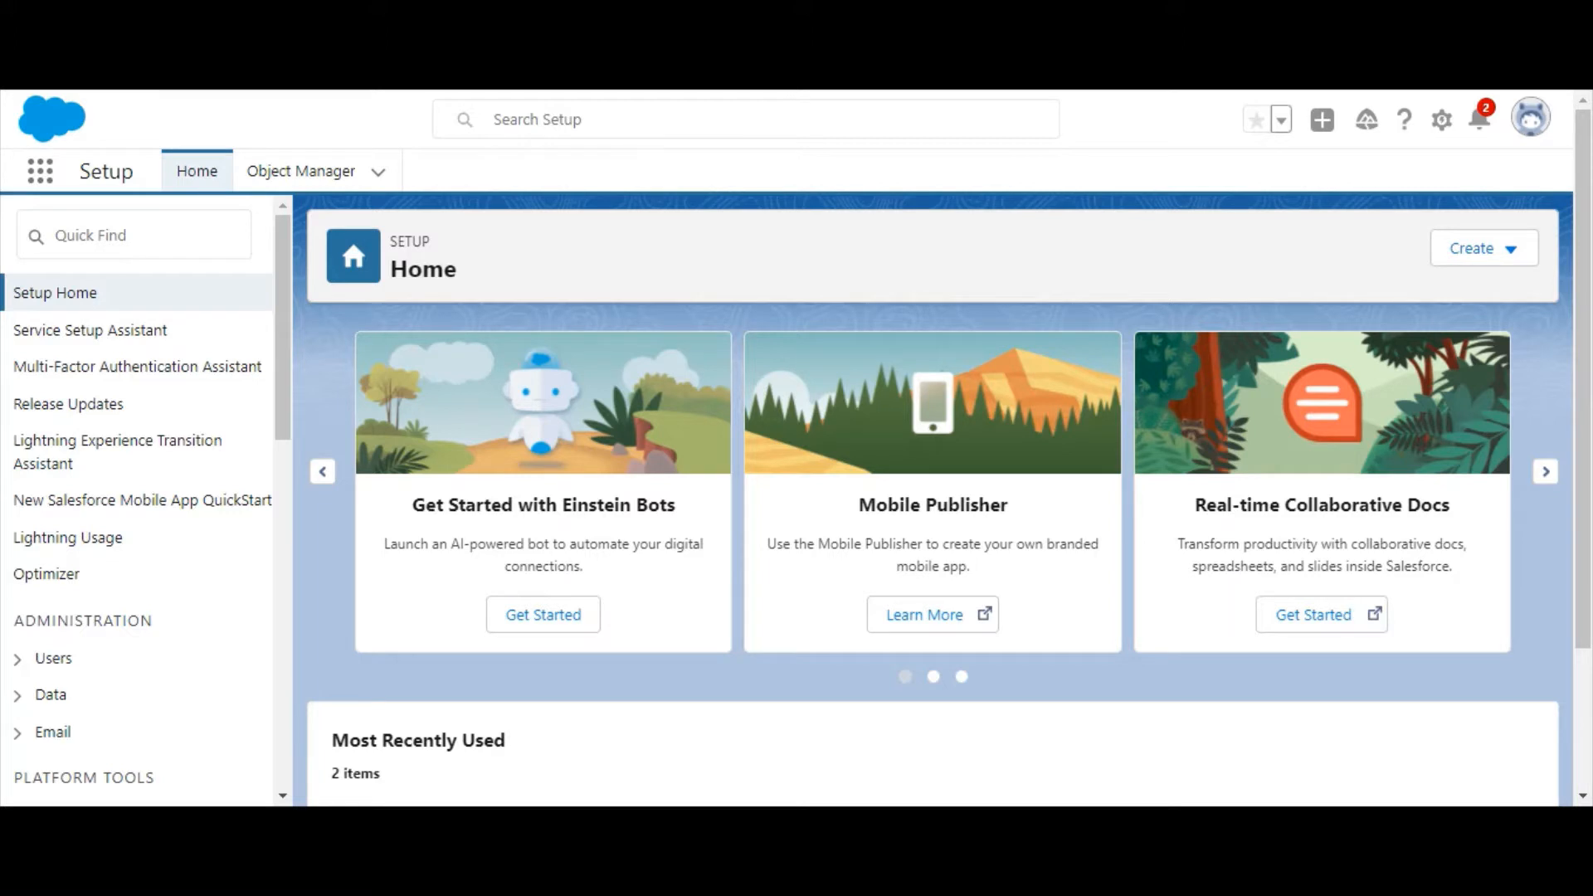
Search Quick Find for 'Schema' and open the Schema Builder page.
click(133, 234)
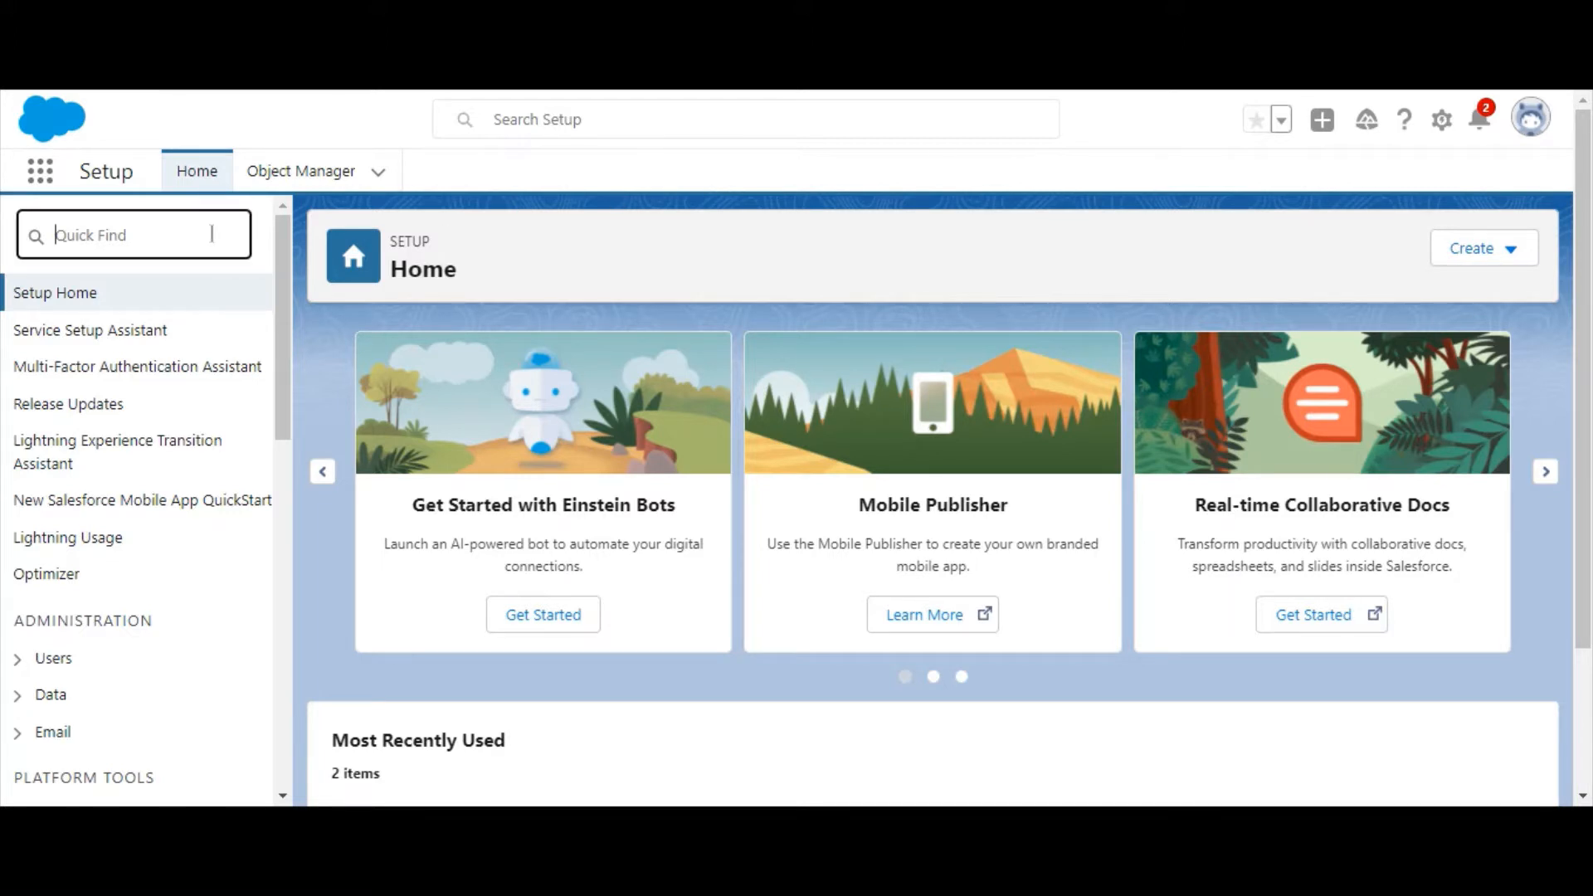
text(Schema Builder)
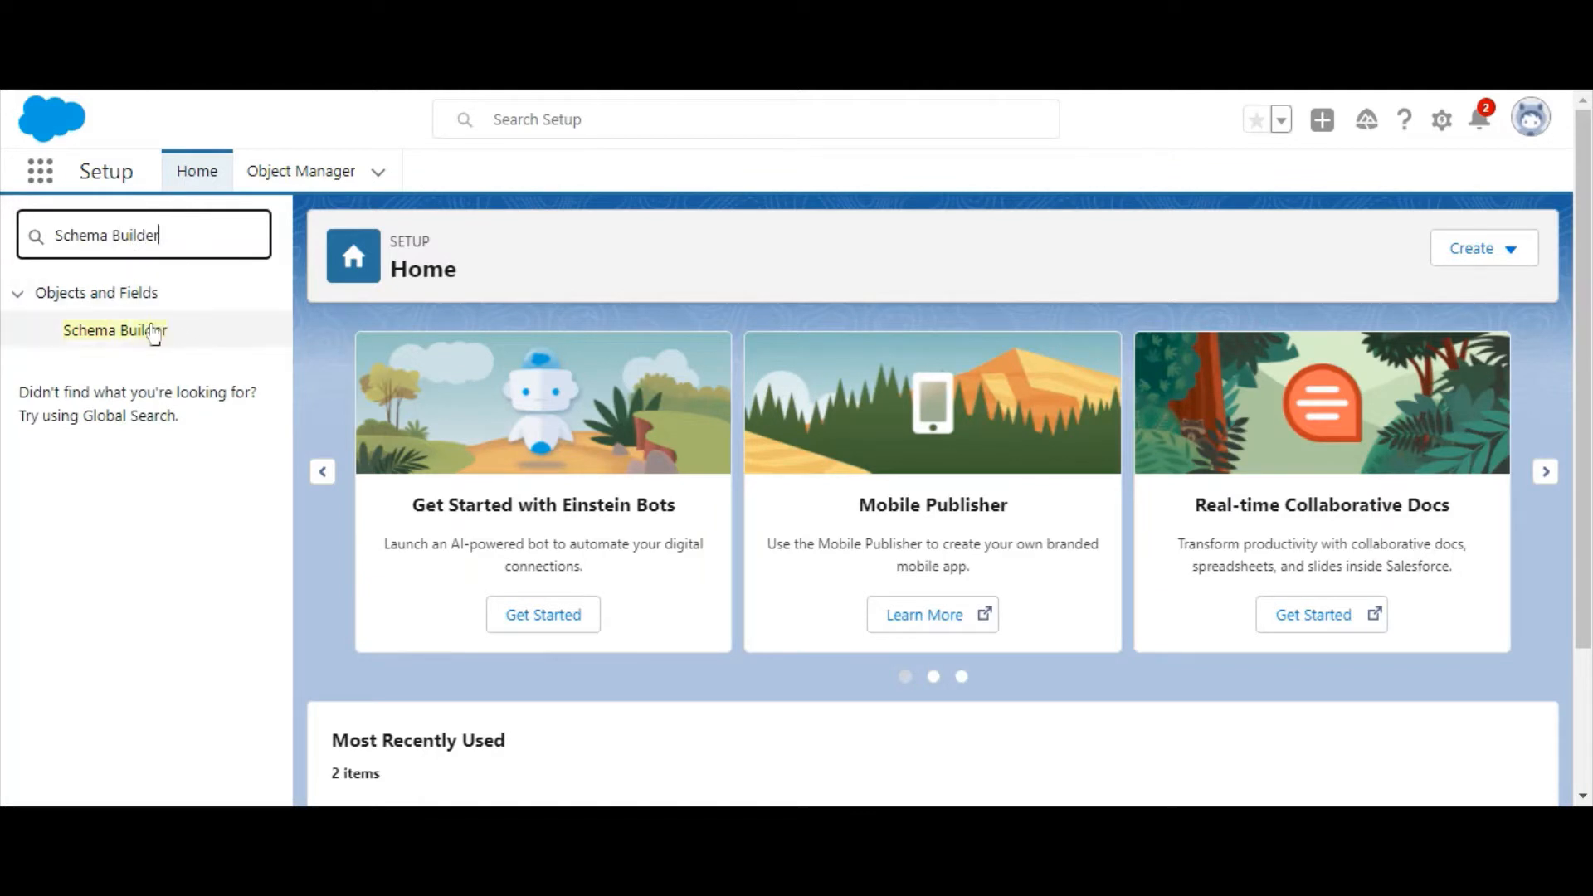
click(115, 329)
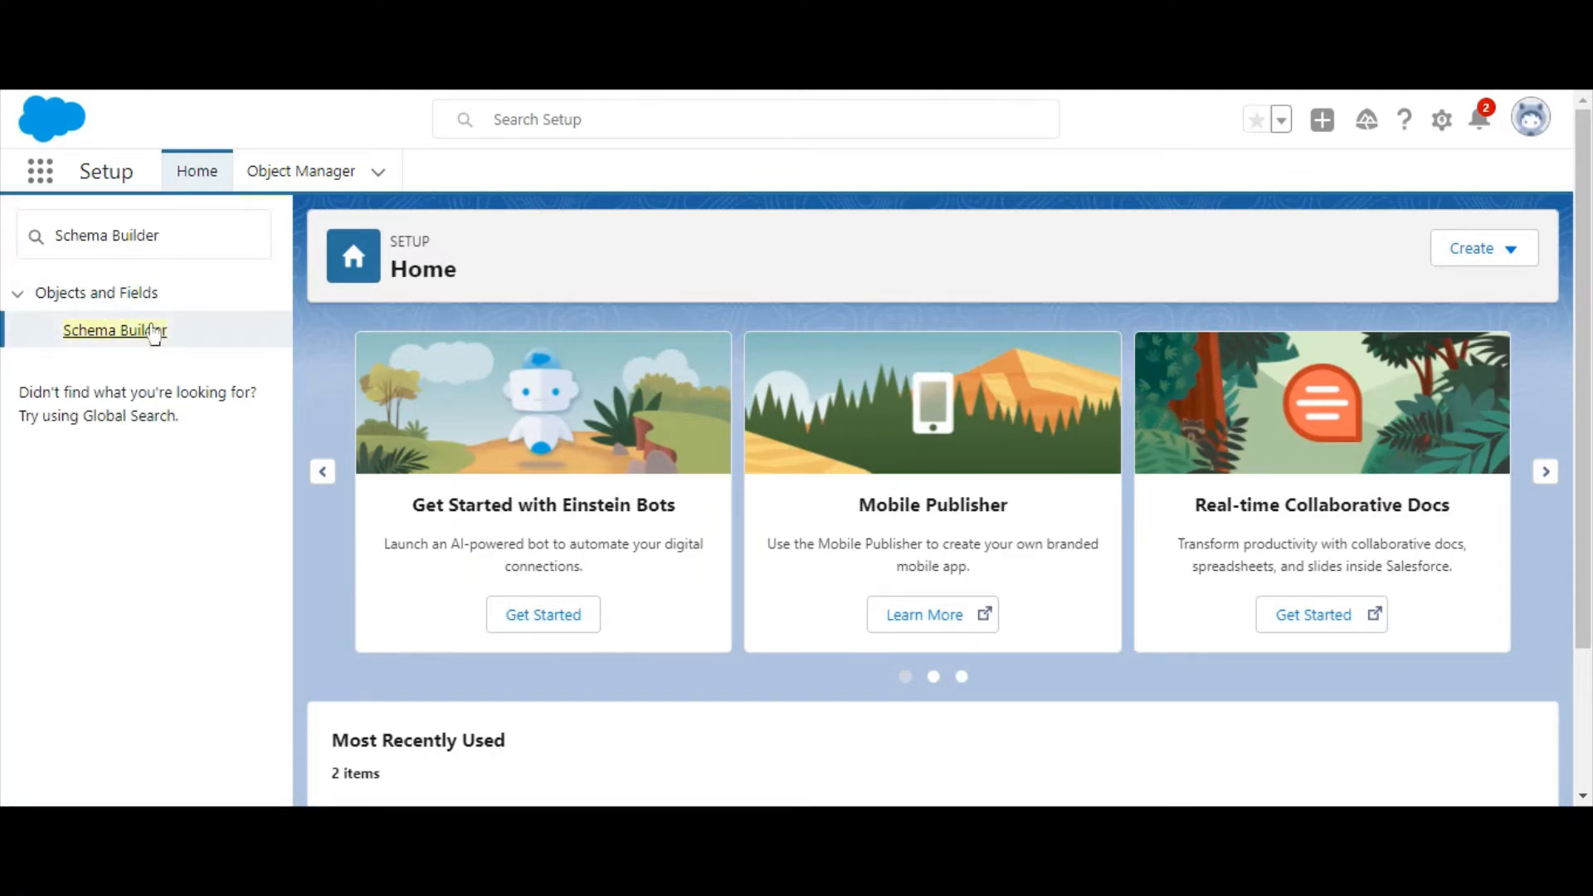
click(114, 329)
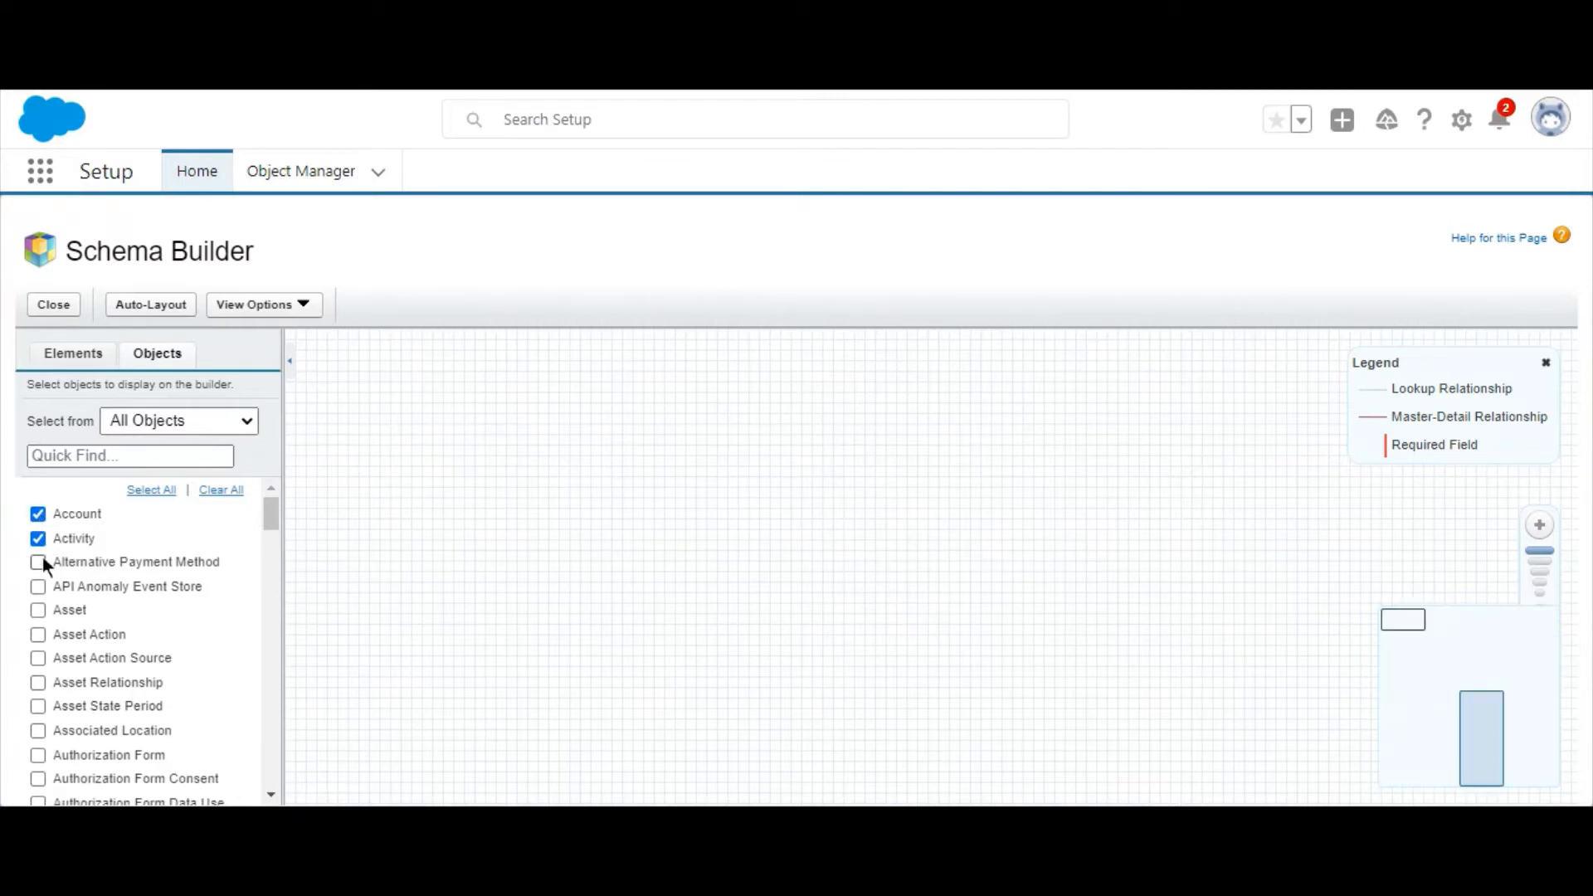
Try displaying objects with Auto-Layout, then Clear All to leave the canvas empty.
click(39, 563)
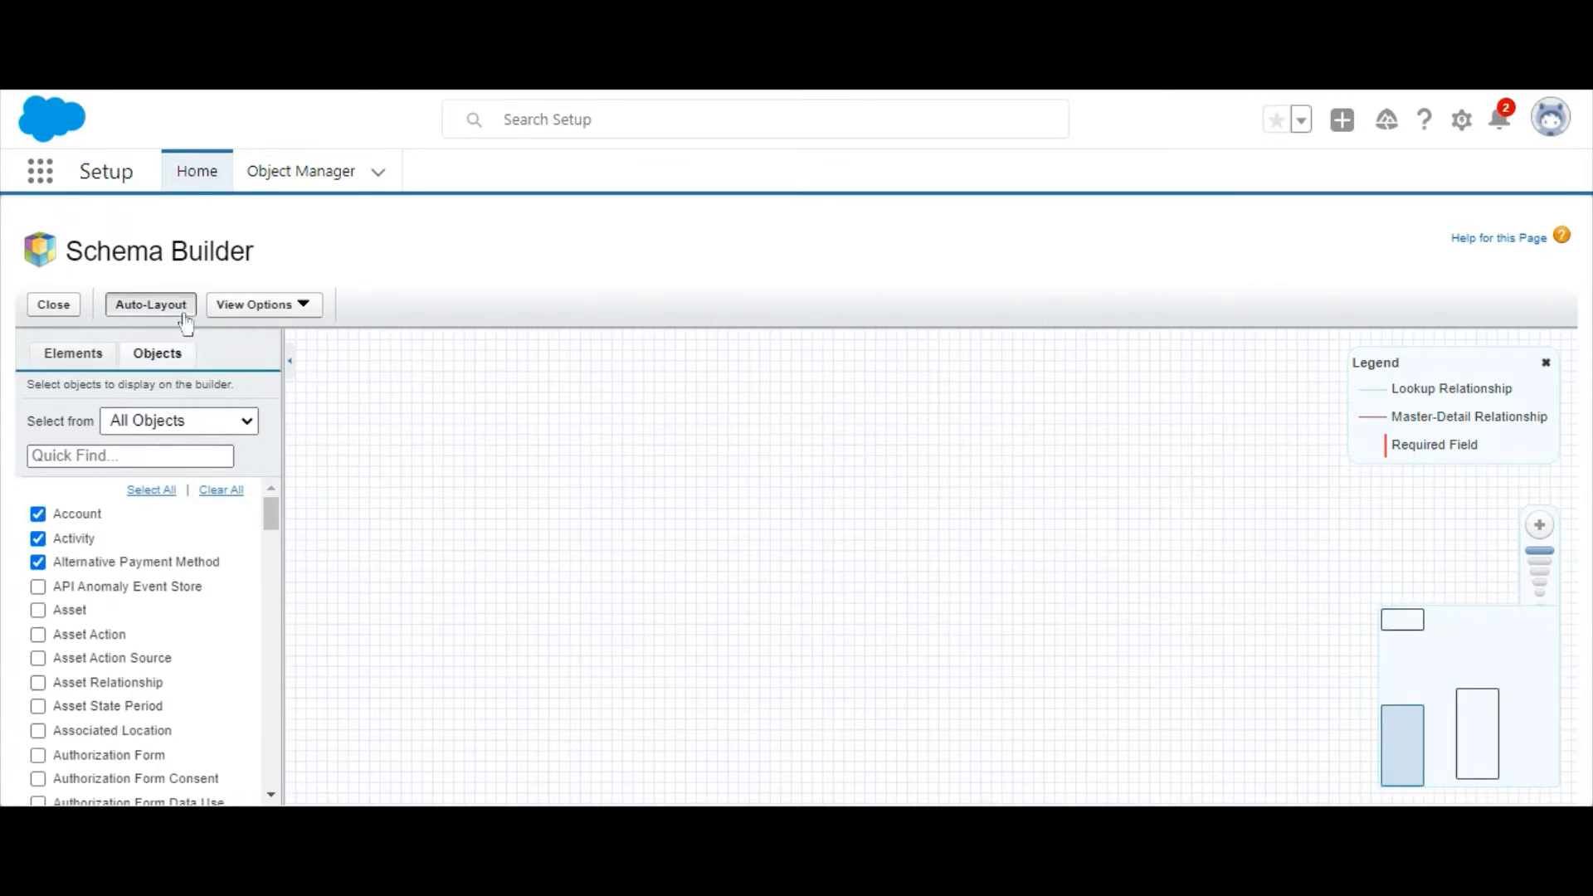
click(149, 304)
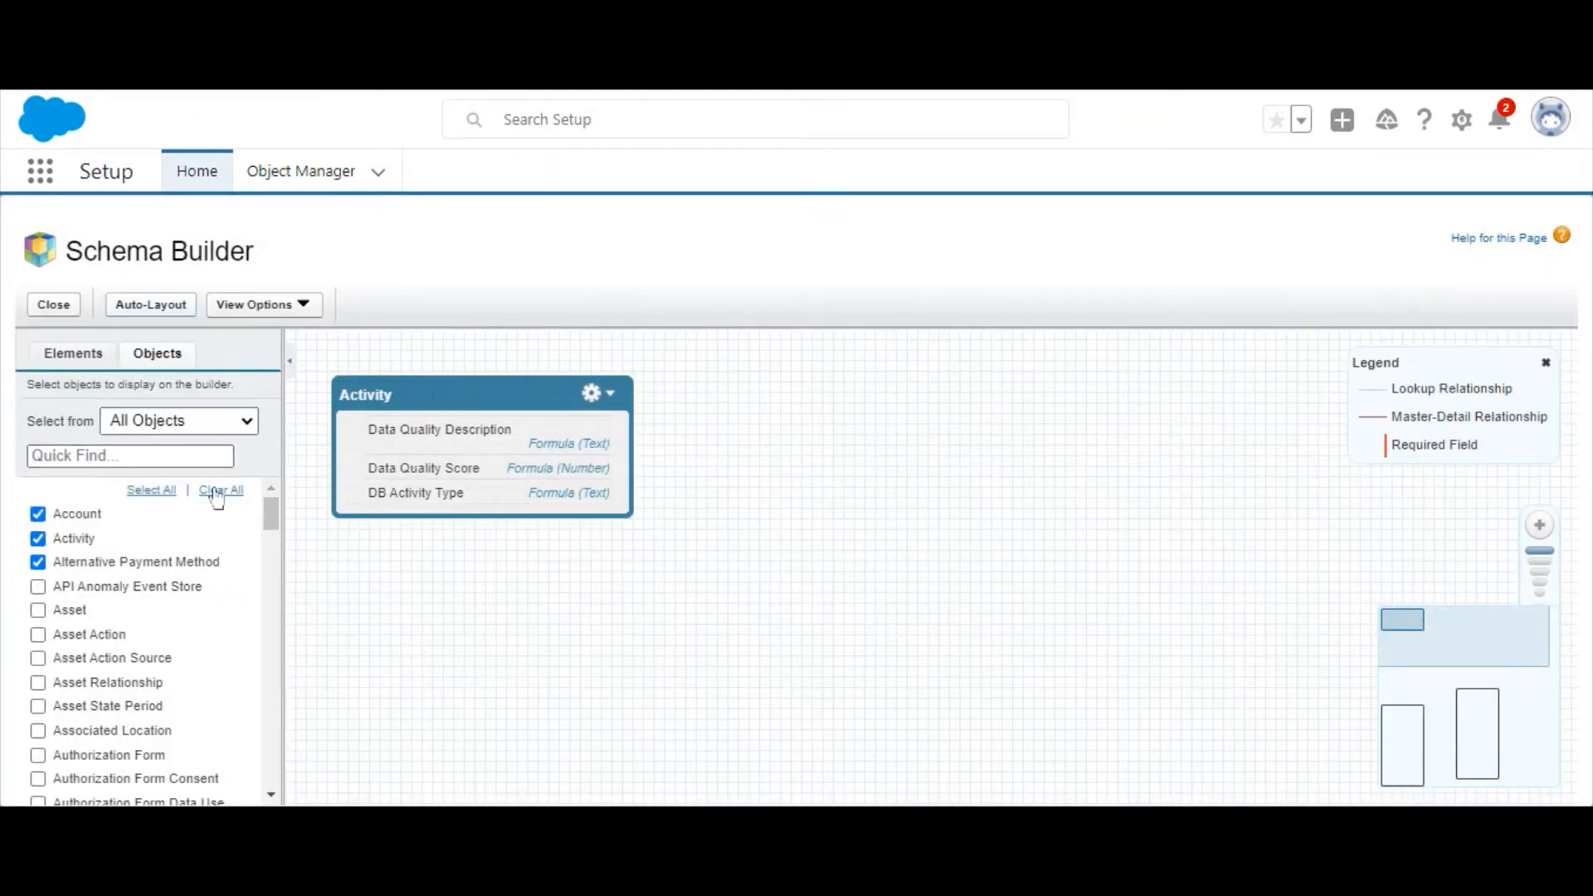
click(221, 490)
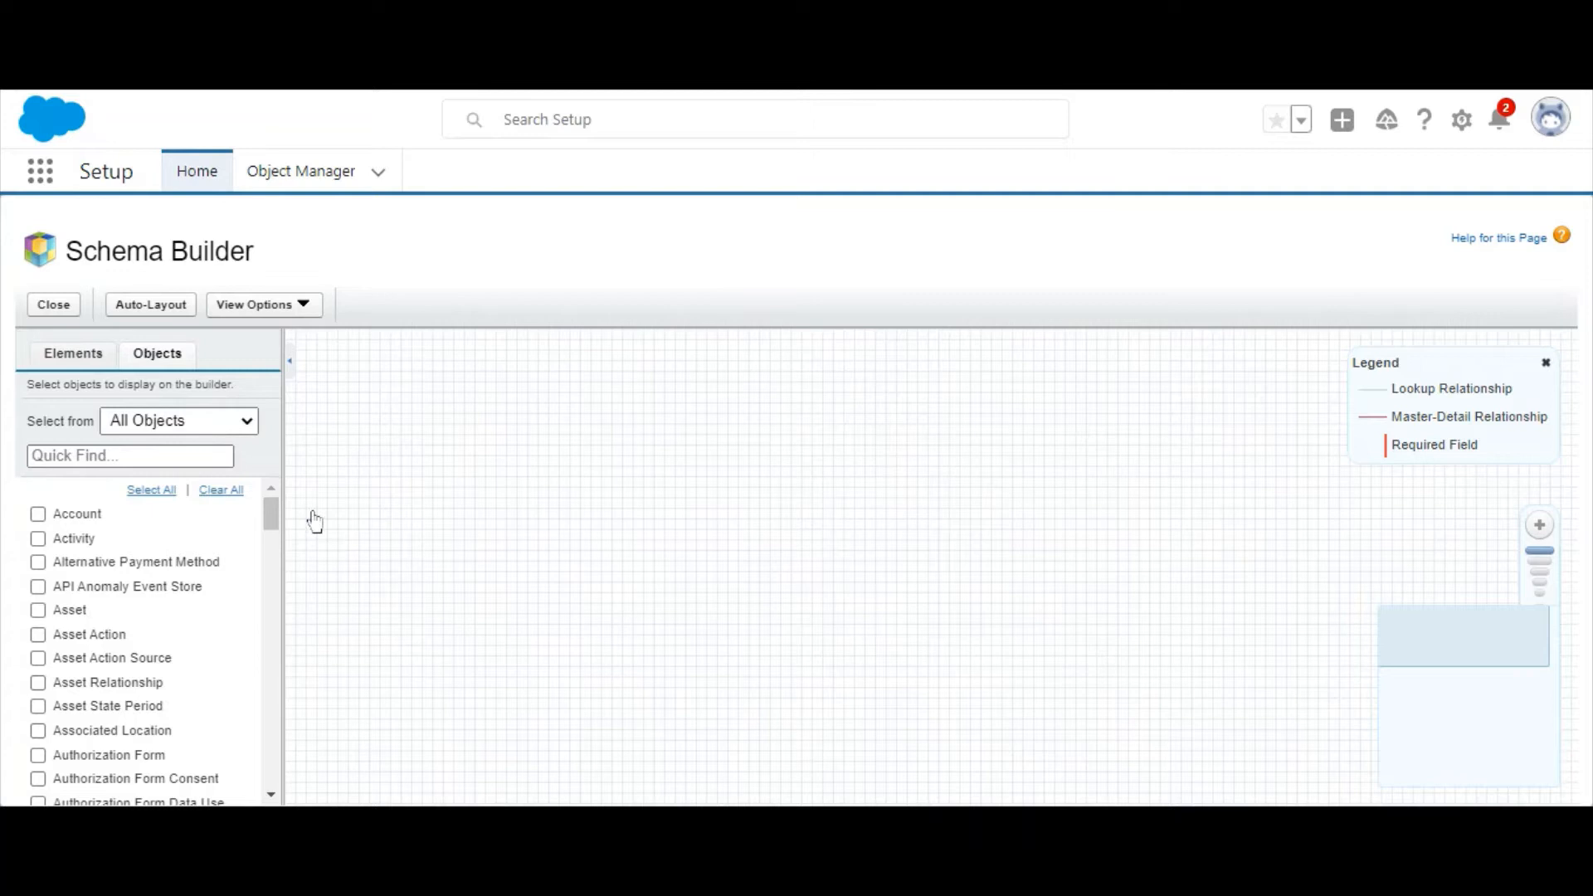
click(38, 512)
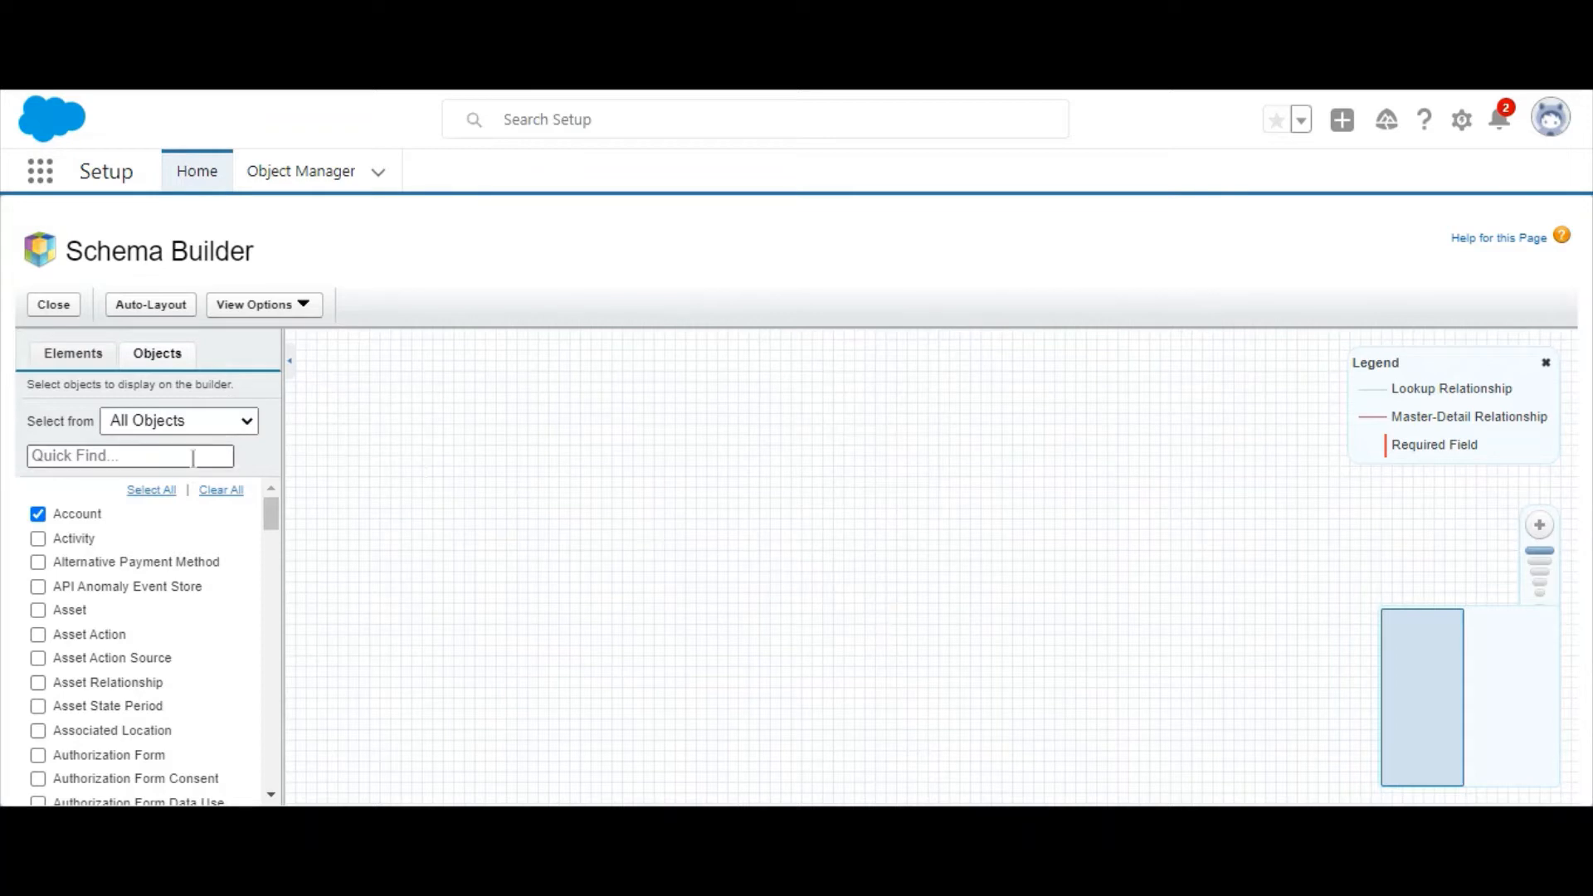
click(221, 489)
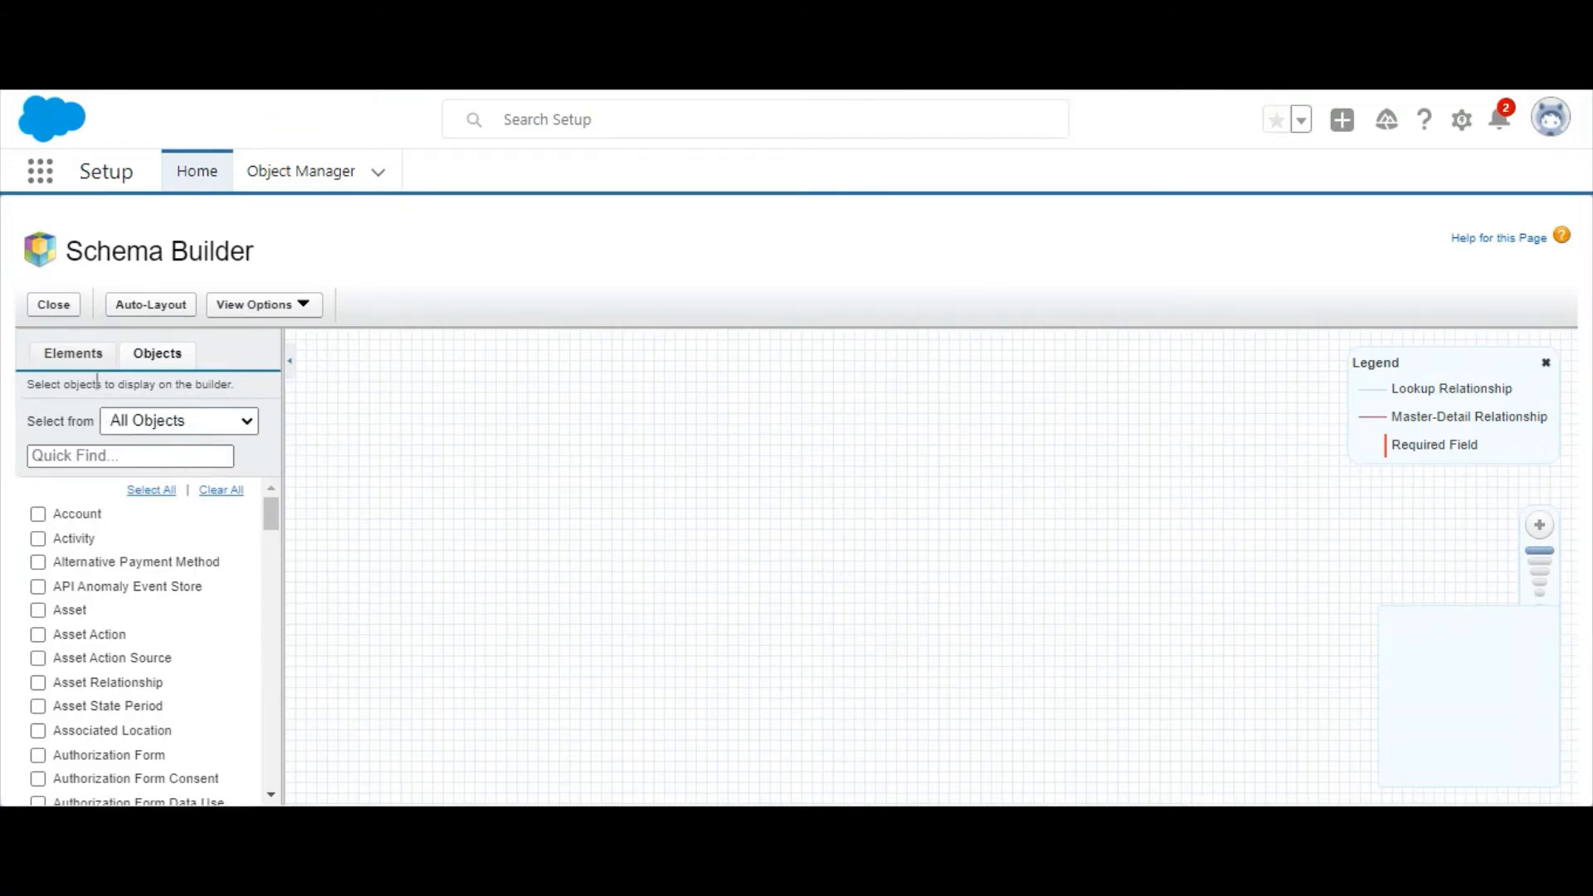
Create custom object 'Object A' with Allow Reports and Activities checked and save it.
click(72, 352)
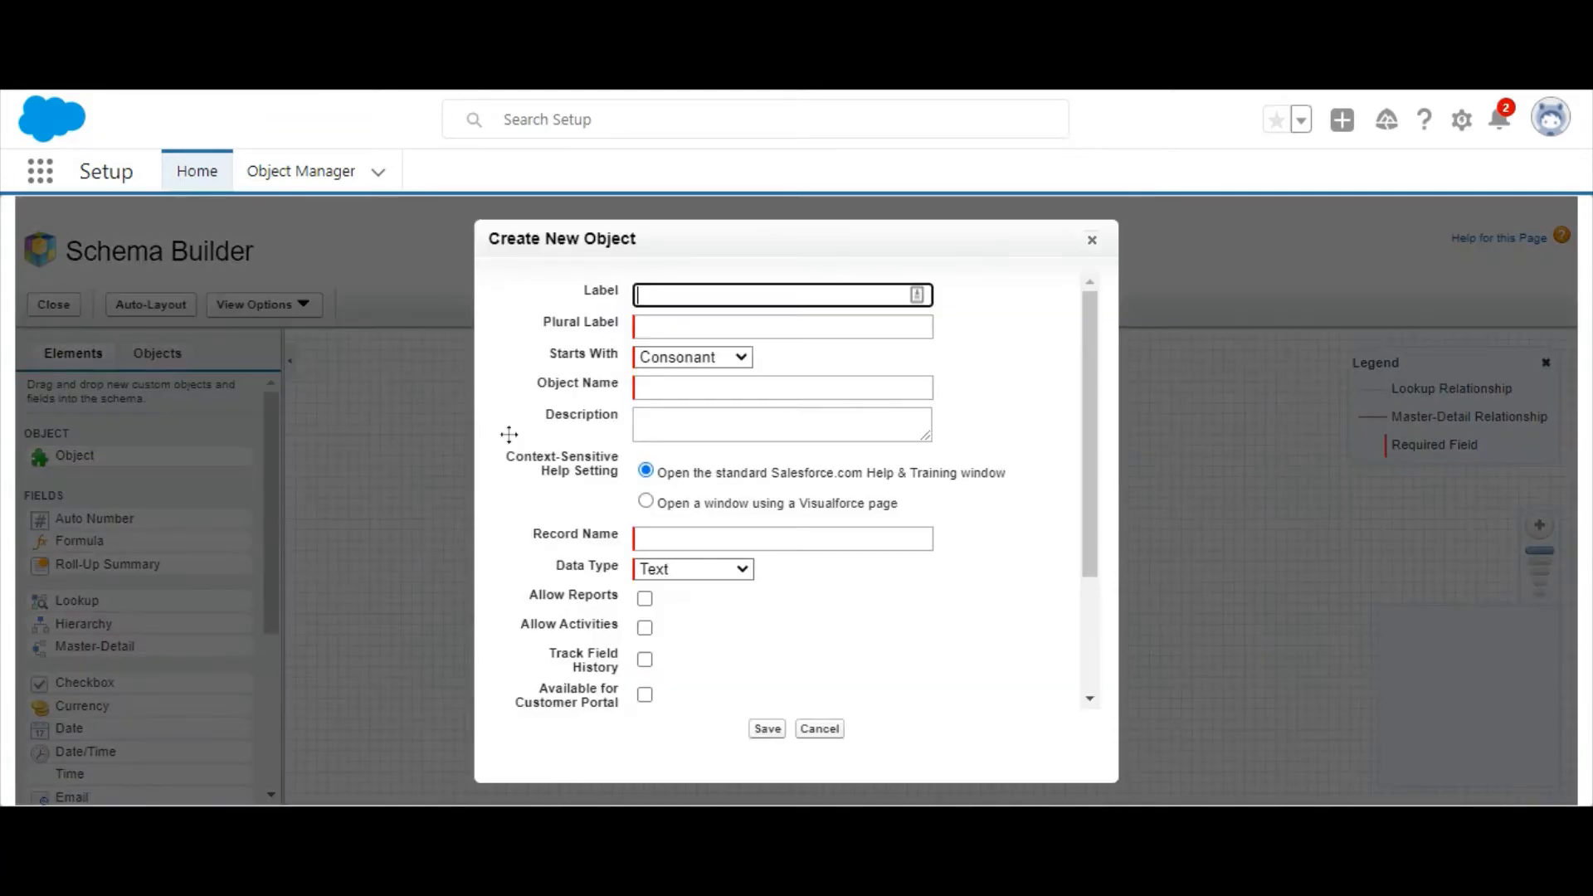
text(Object A)
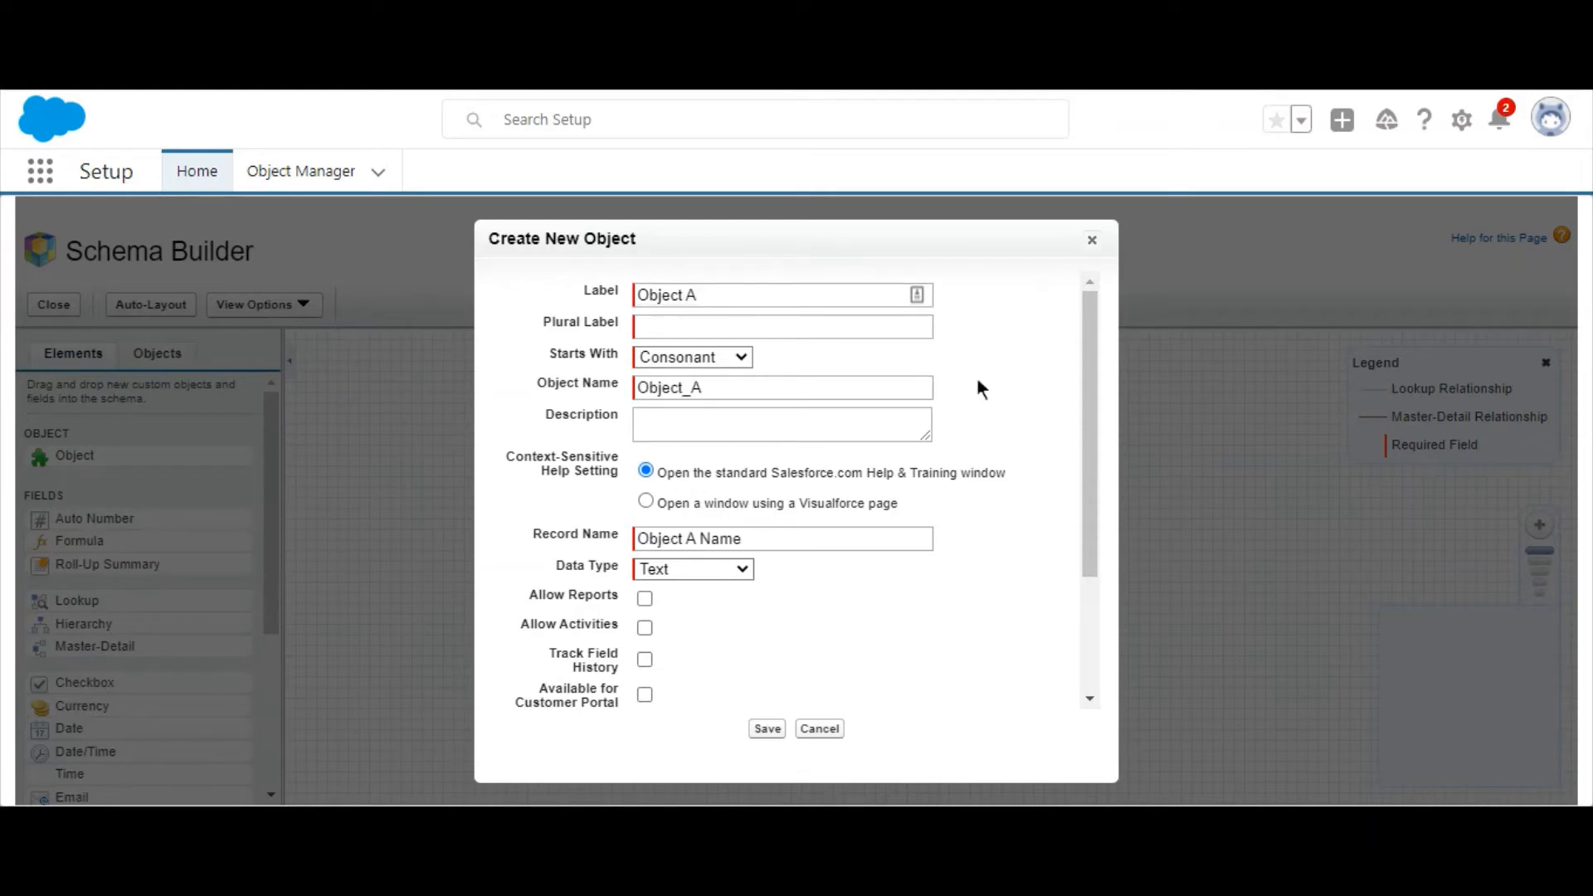
mouse_move(737, 723)
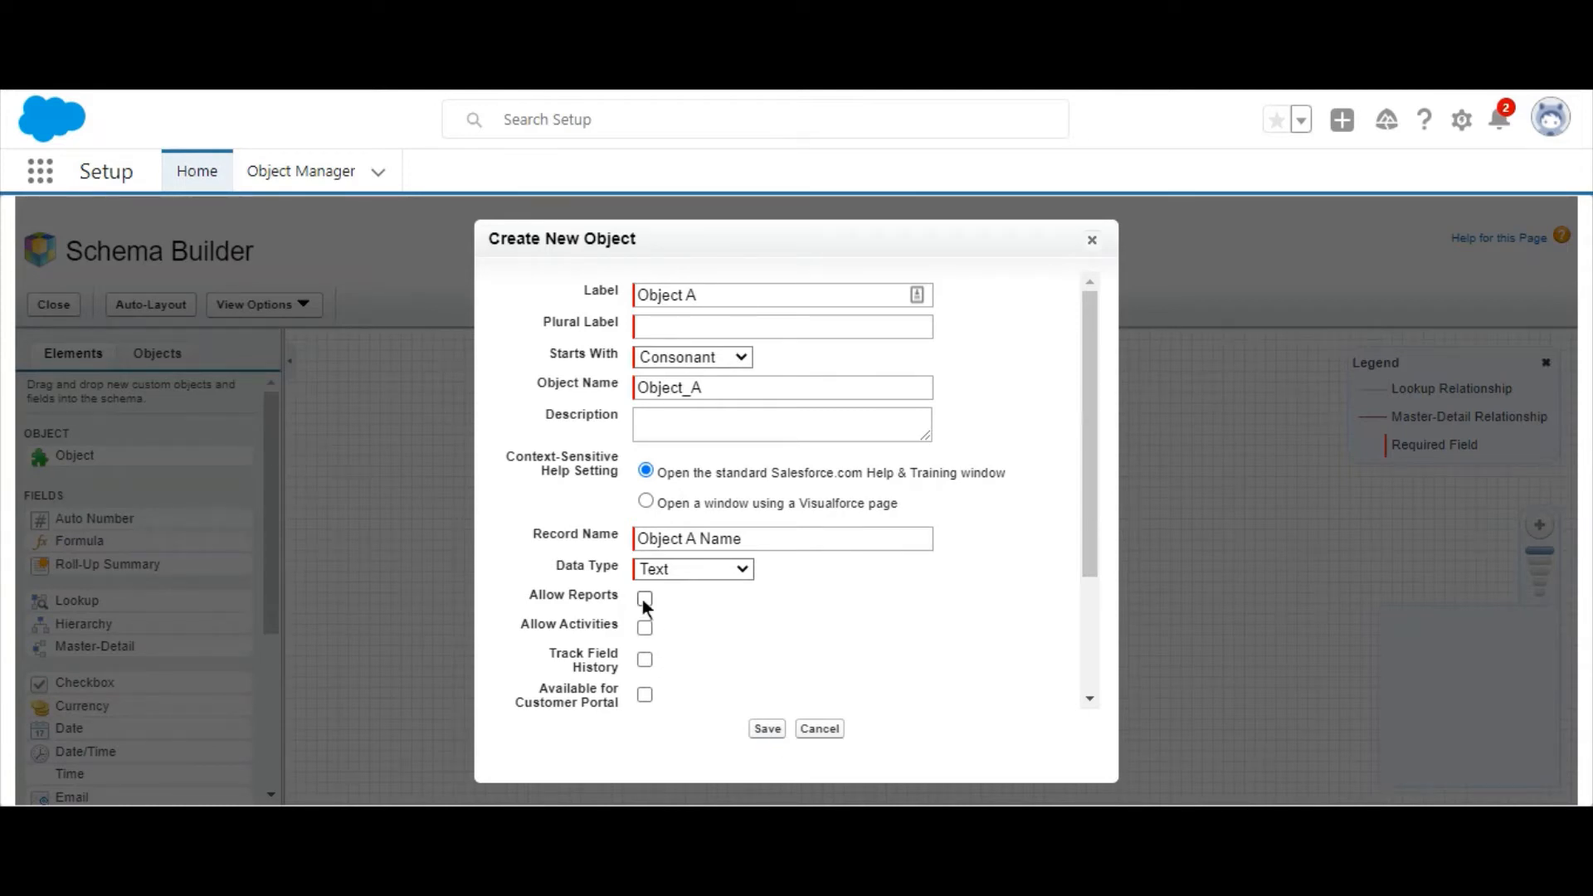
click(767, 729)
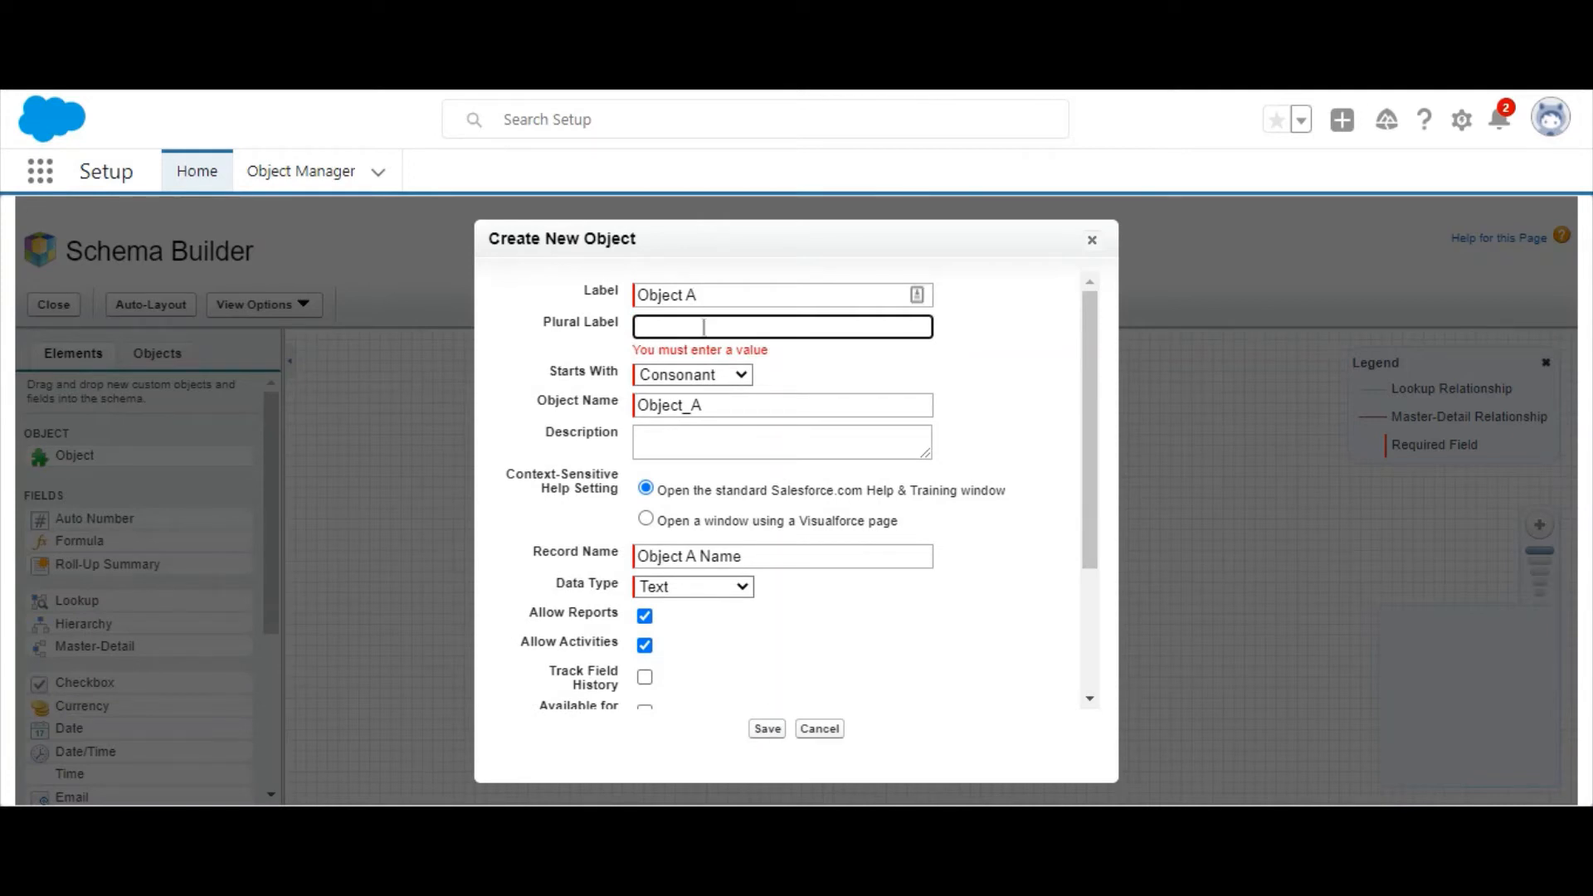
text(Object A)
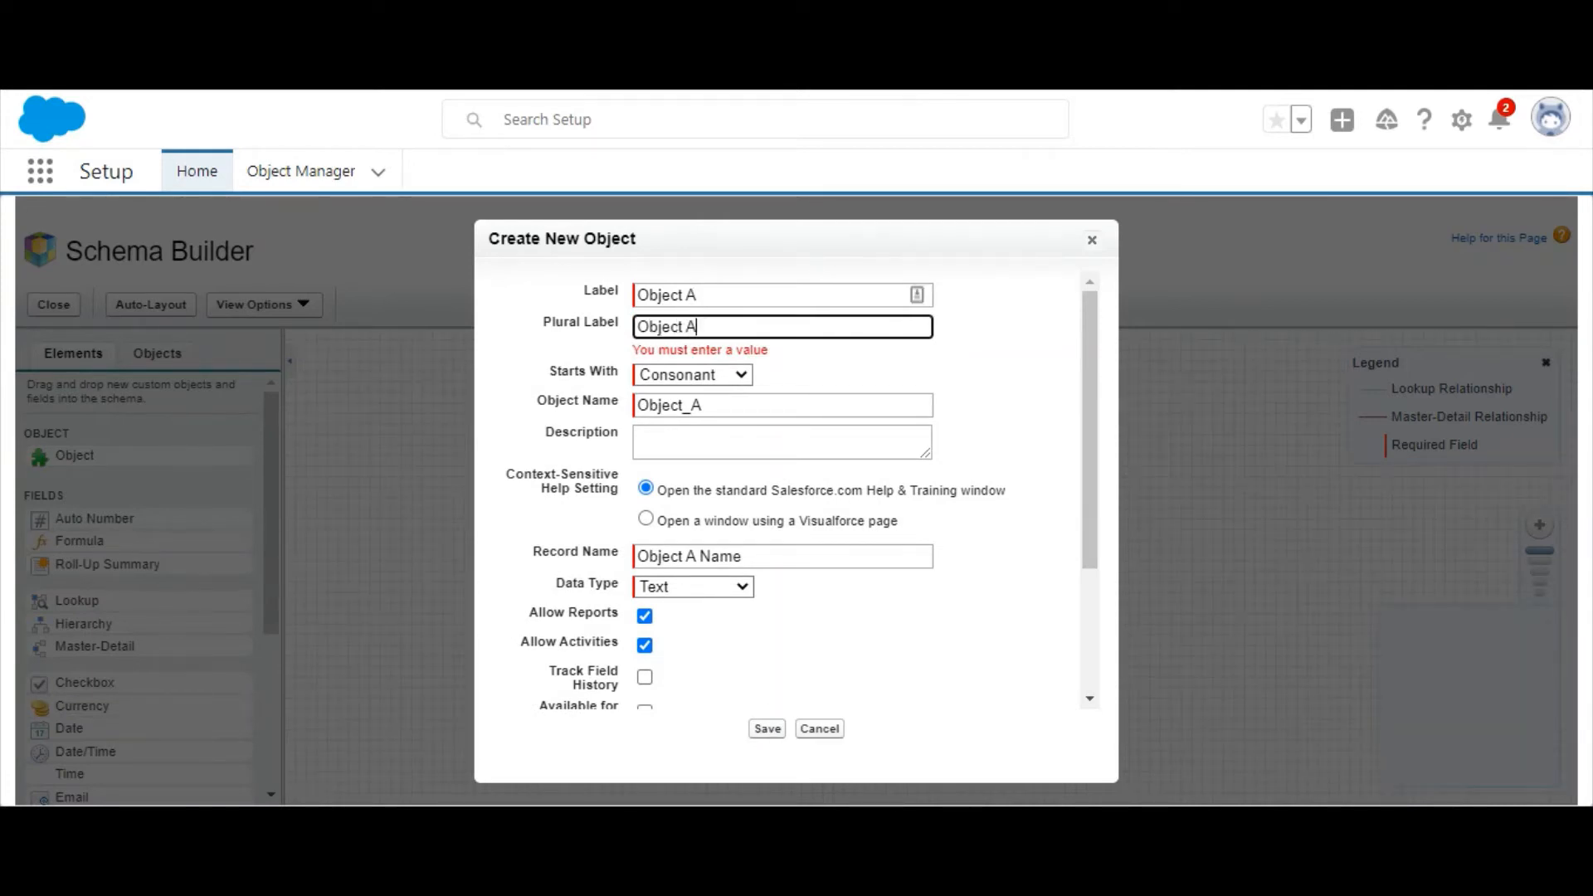
click(766, 728)
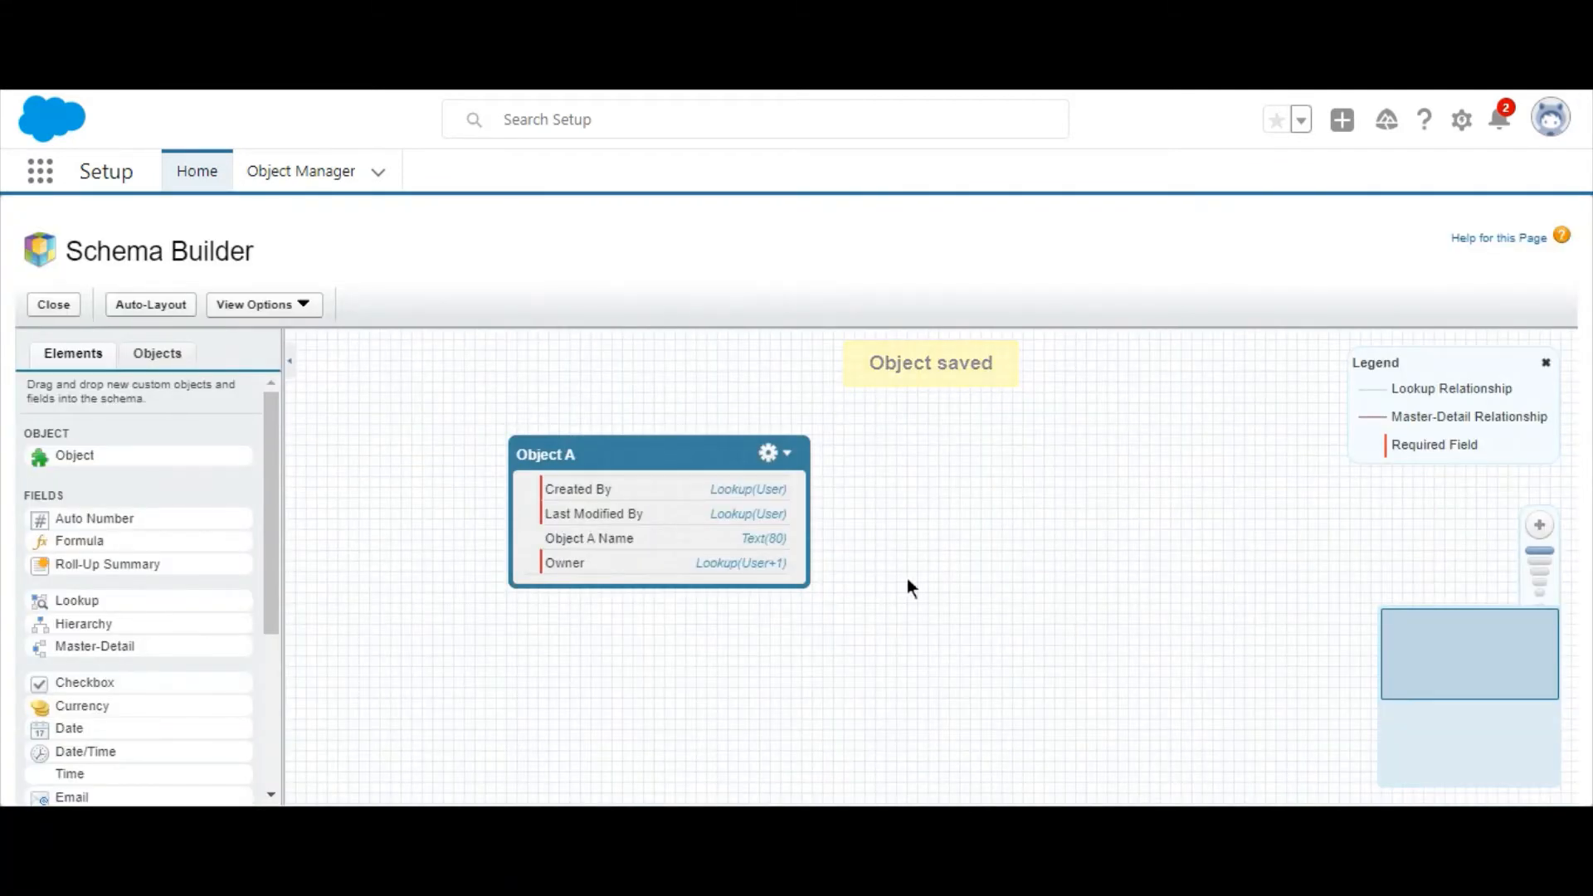
drag(74, 455, 945, 491)
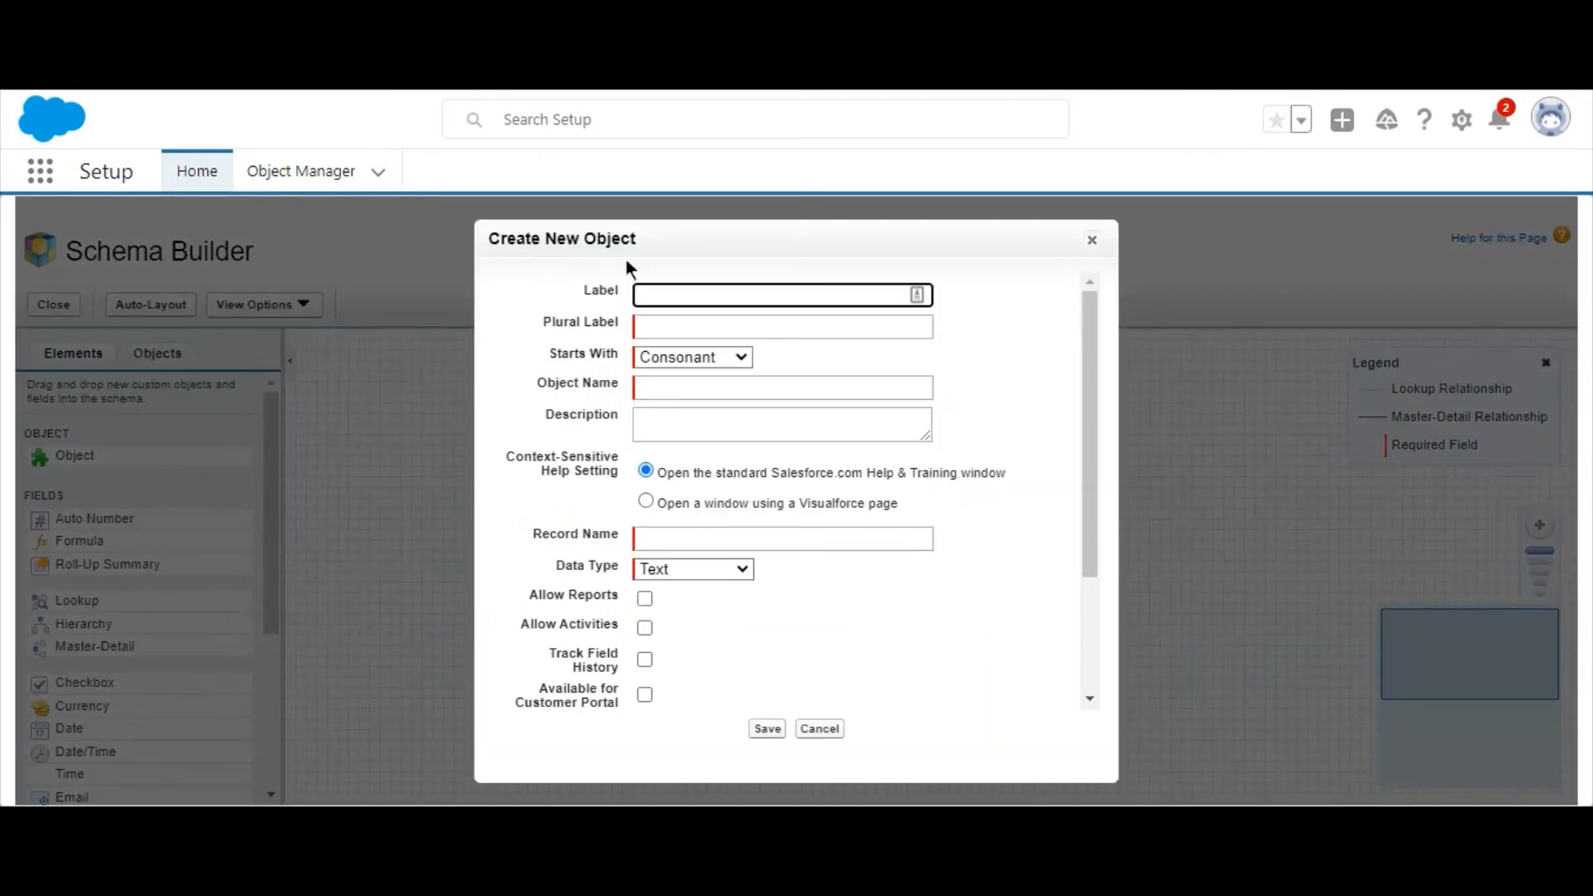
Enter Label 'Object B' and Plural Label 'Object Bs' for the second object and save it.
text(Object B)
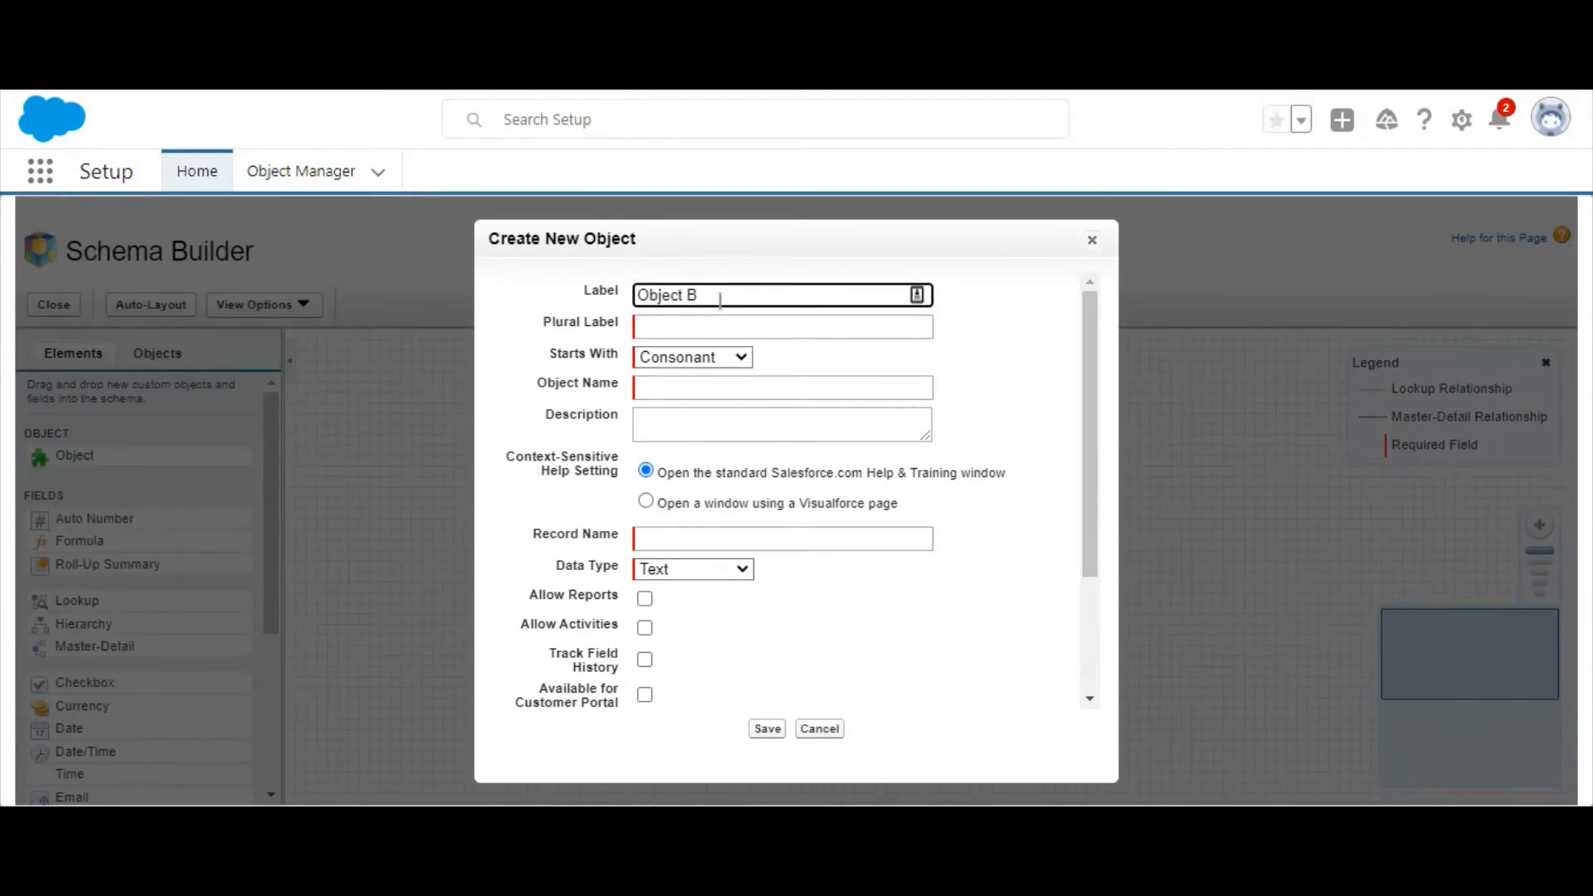
text(Obj)
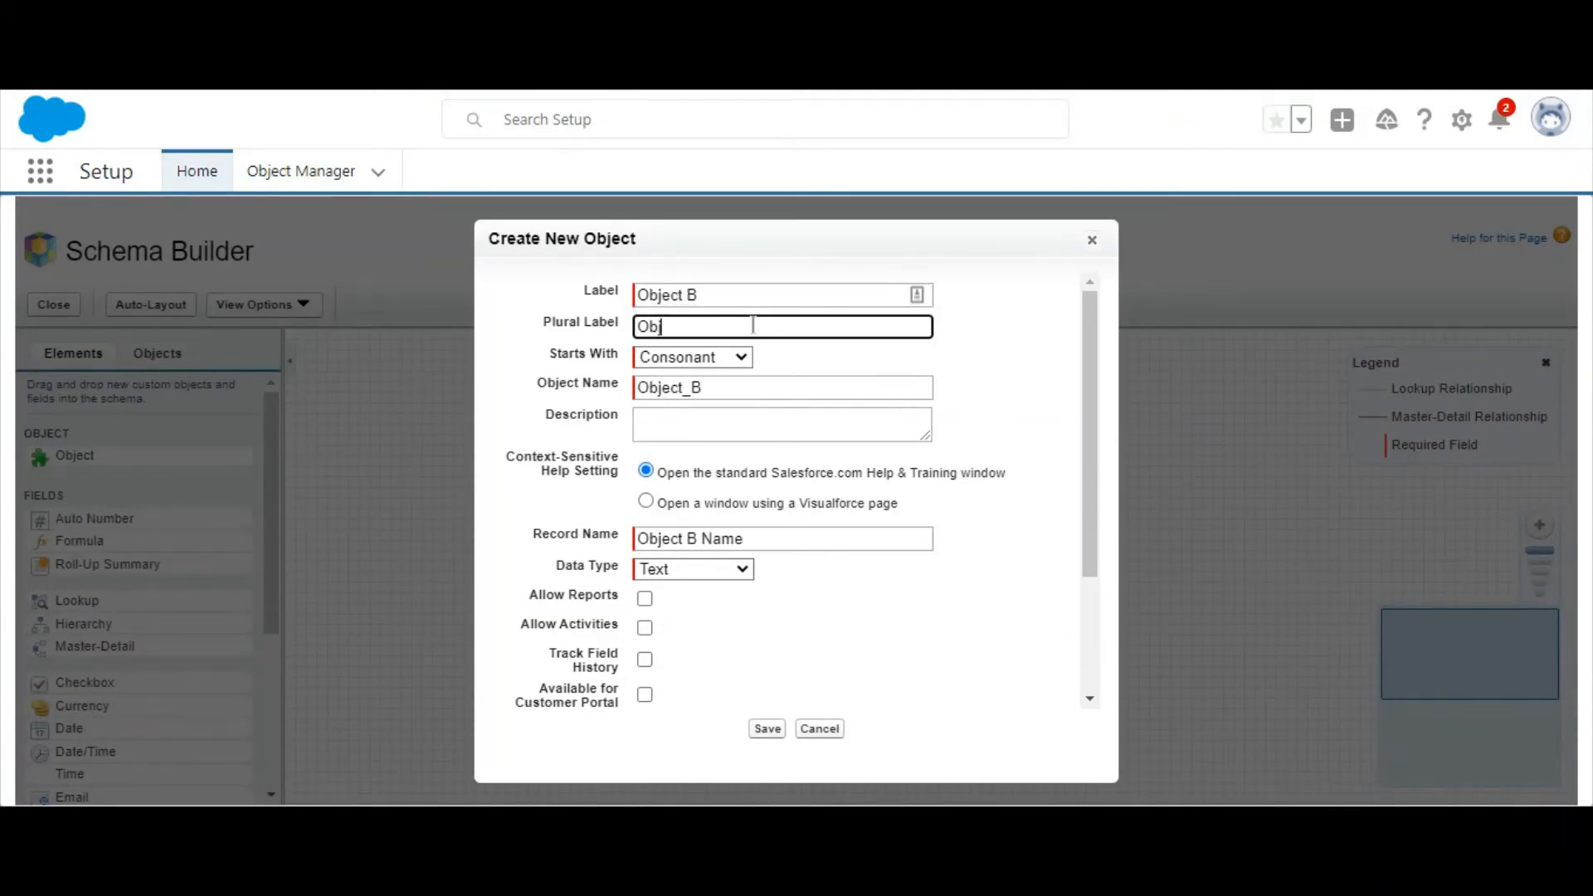
text(Object Bs)
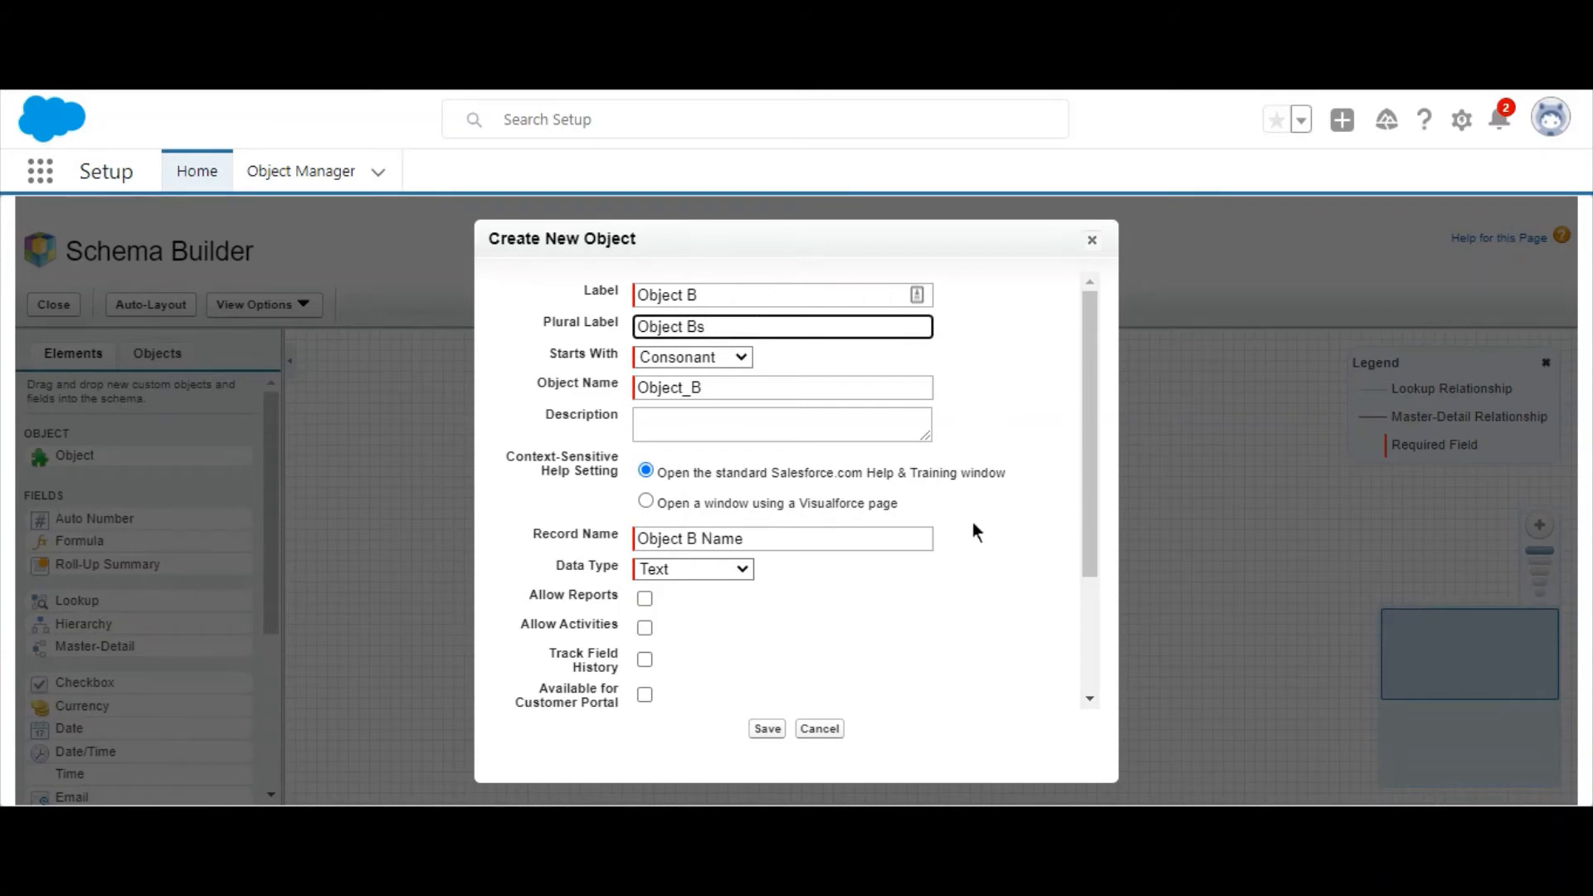
click(767, 729)
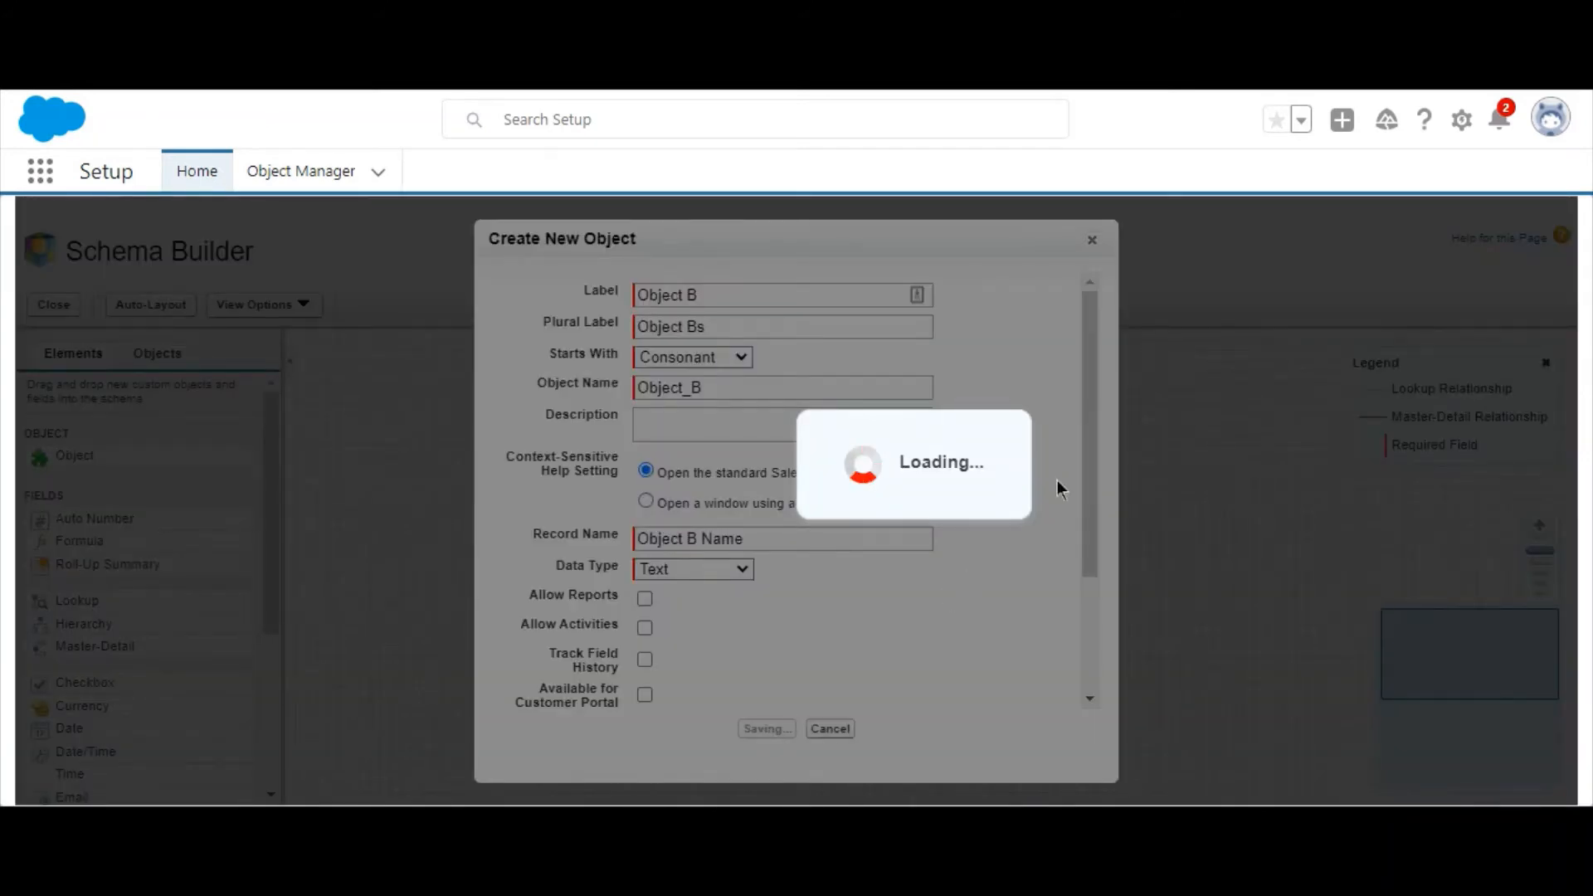
click(766, 729)
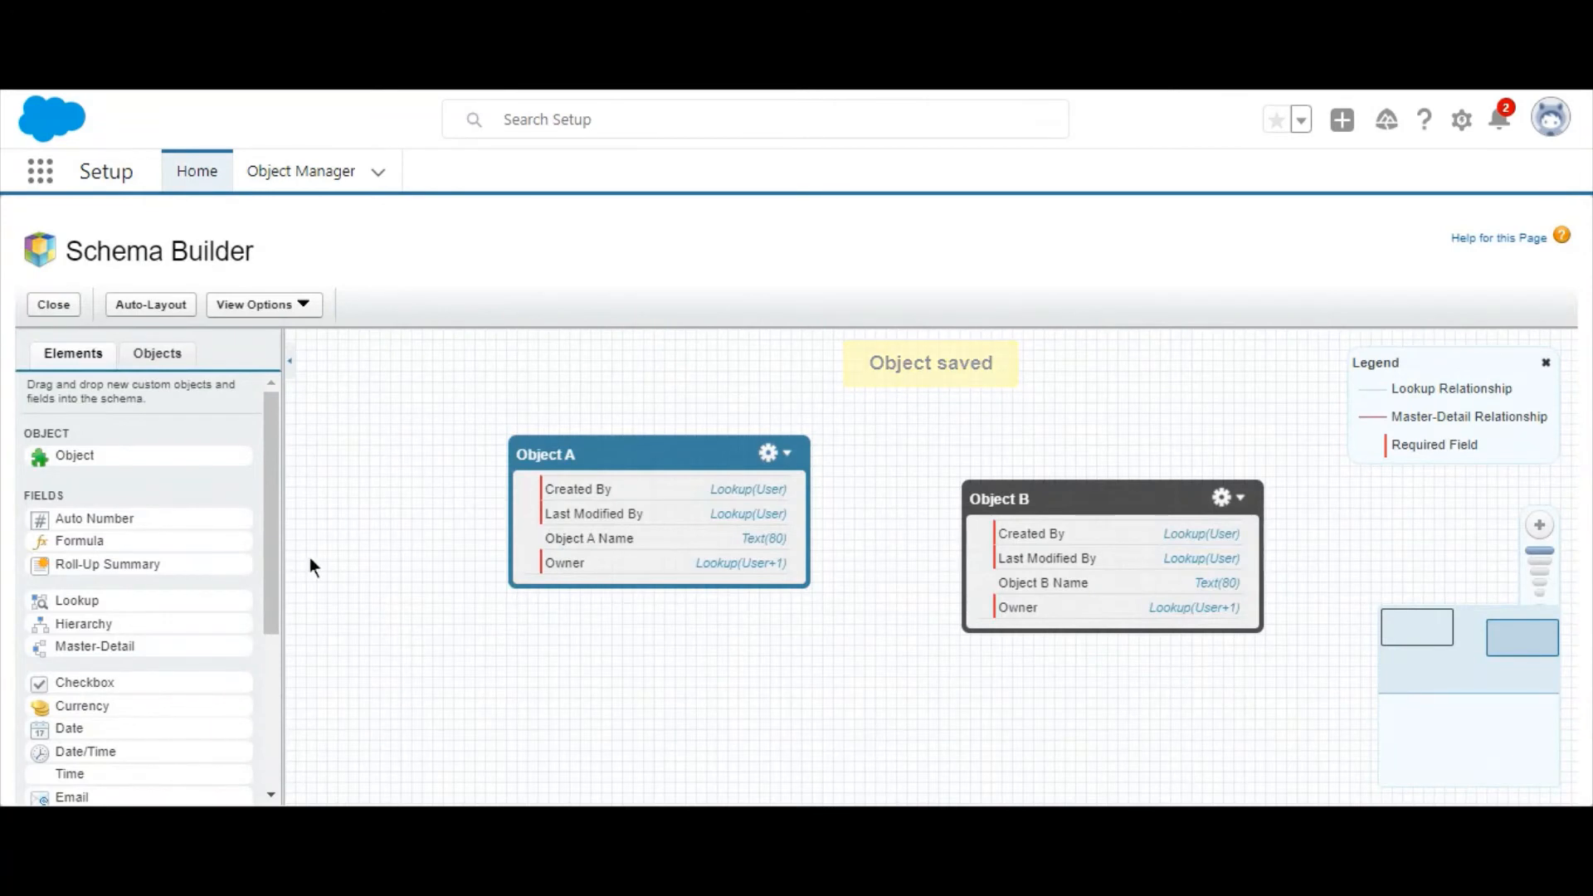
scroll(down, 3)
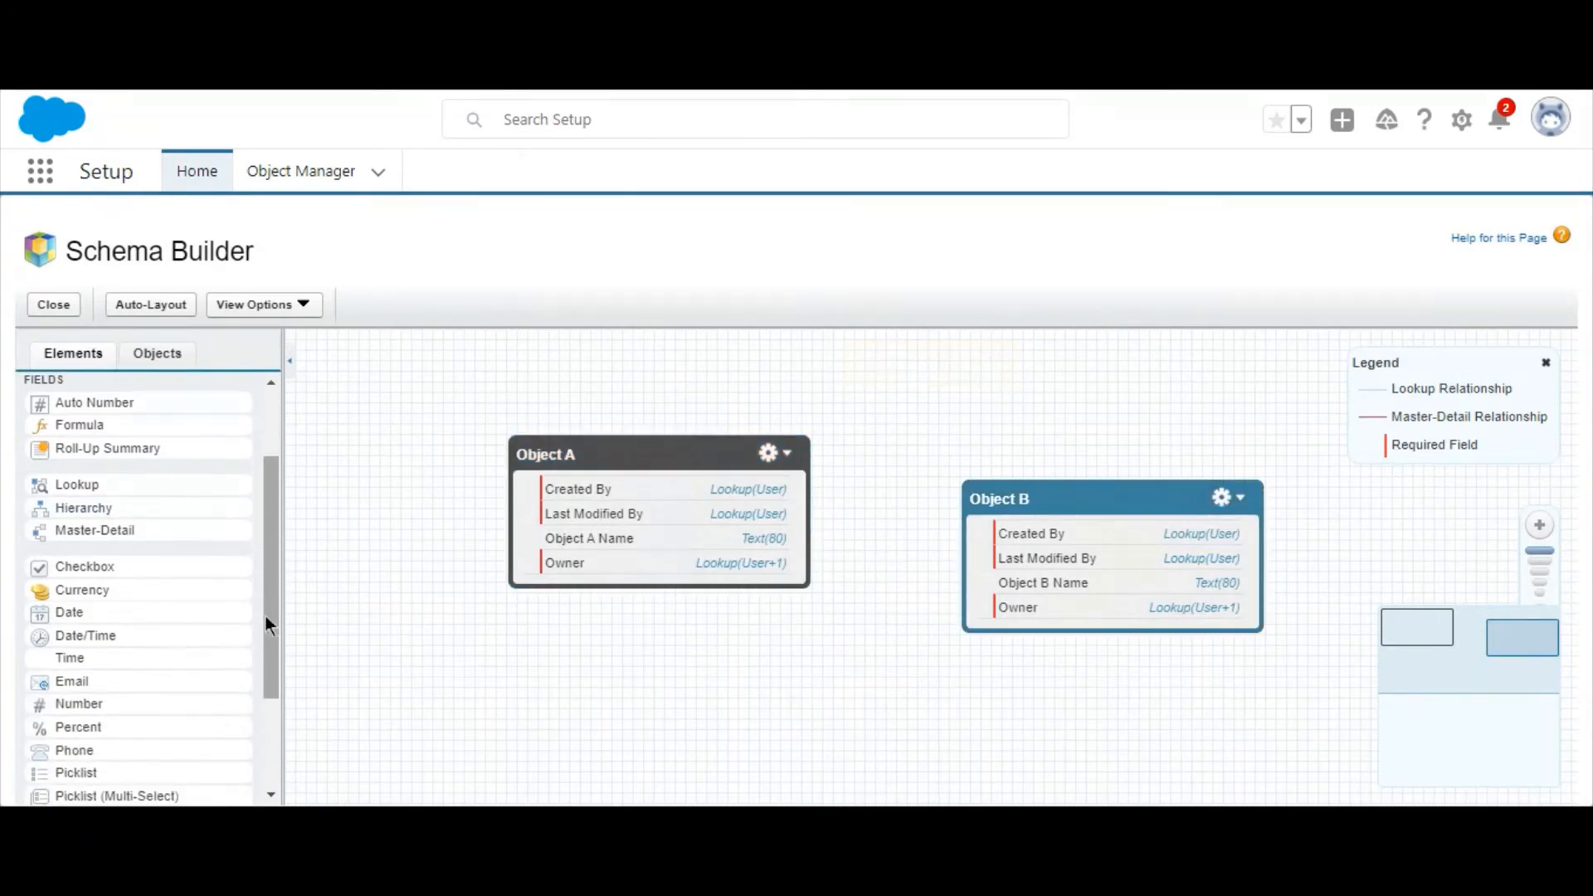
mouse_move(85, 565)
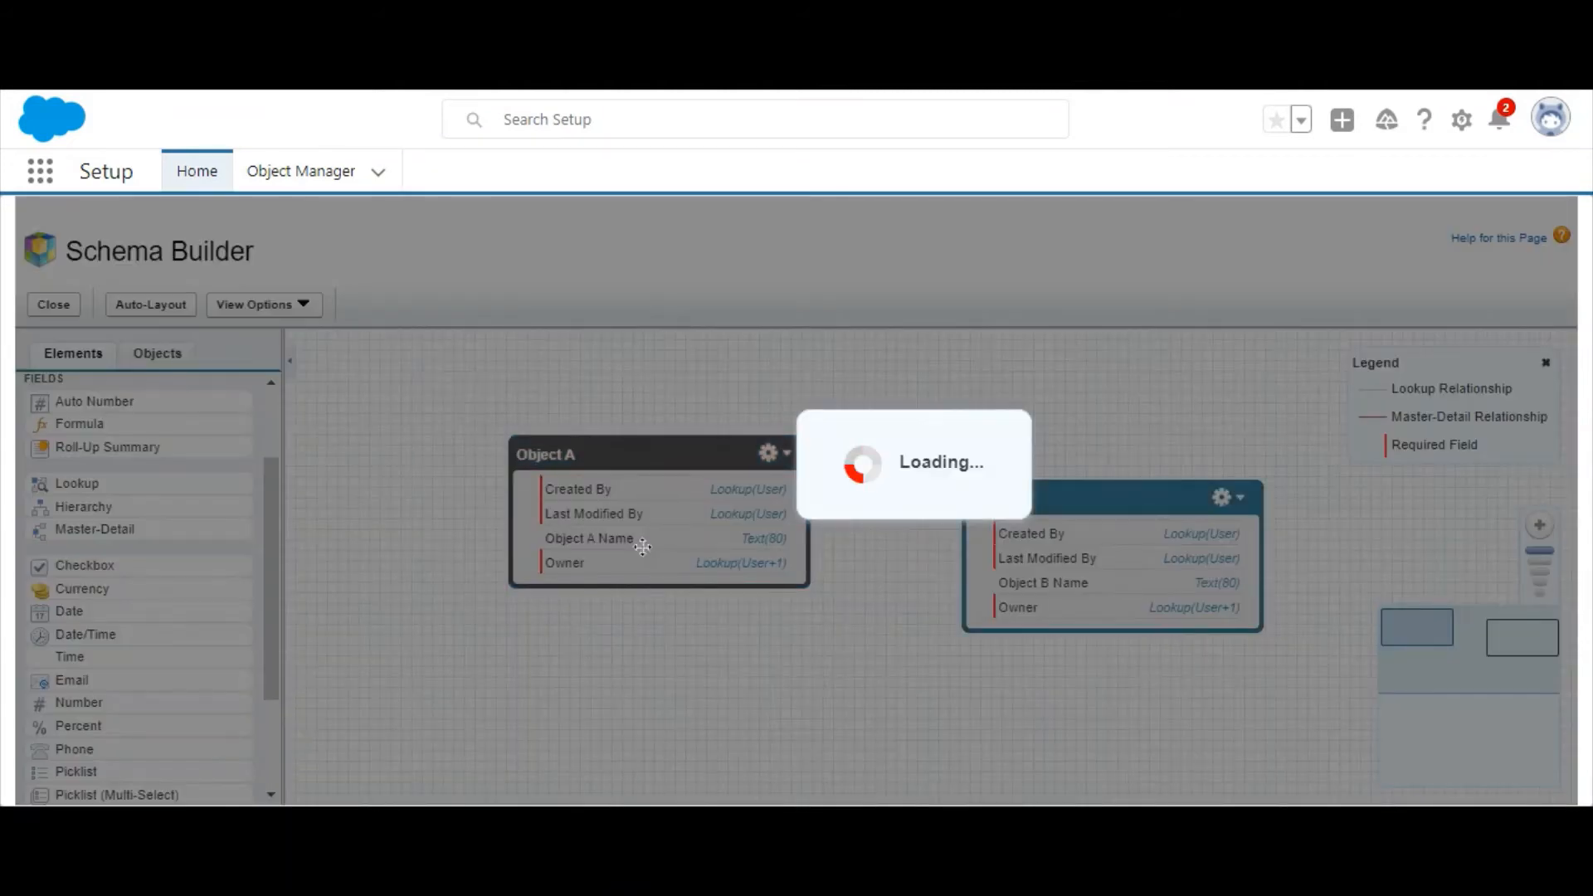
Name Object A's new checkbox field 'Is Active' with Unchecked default and save it.
click(85, 564)
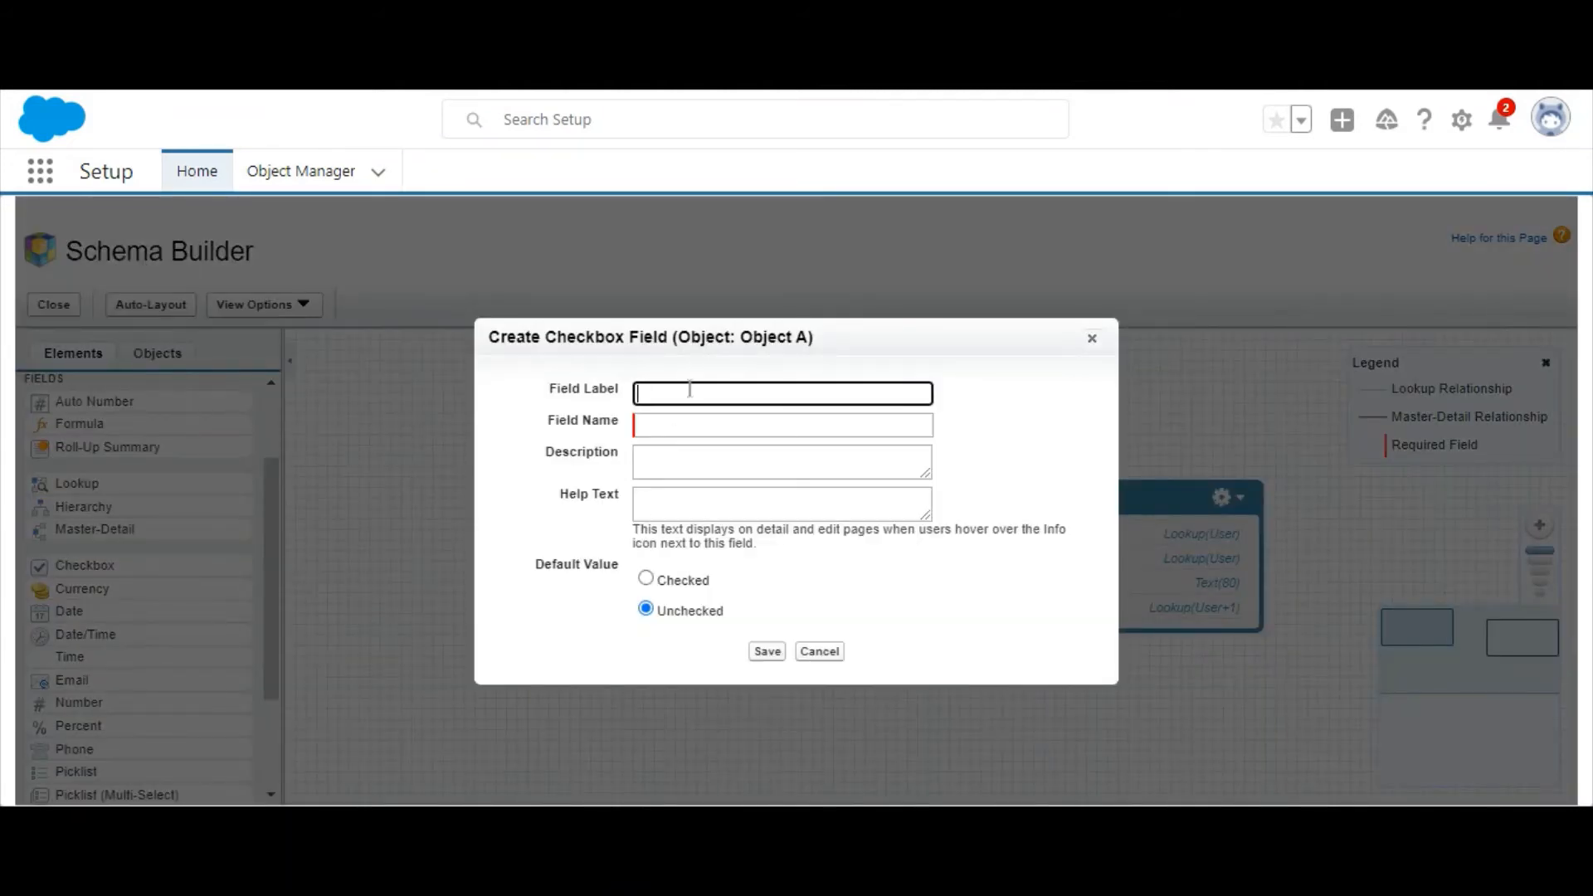
text(Is Active)
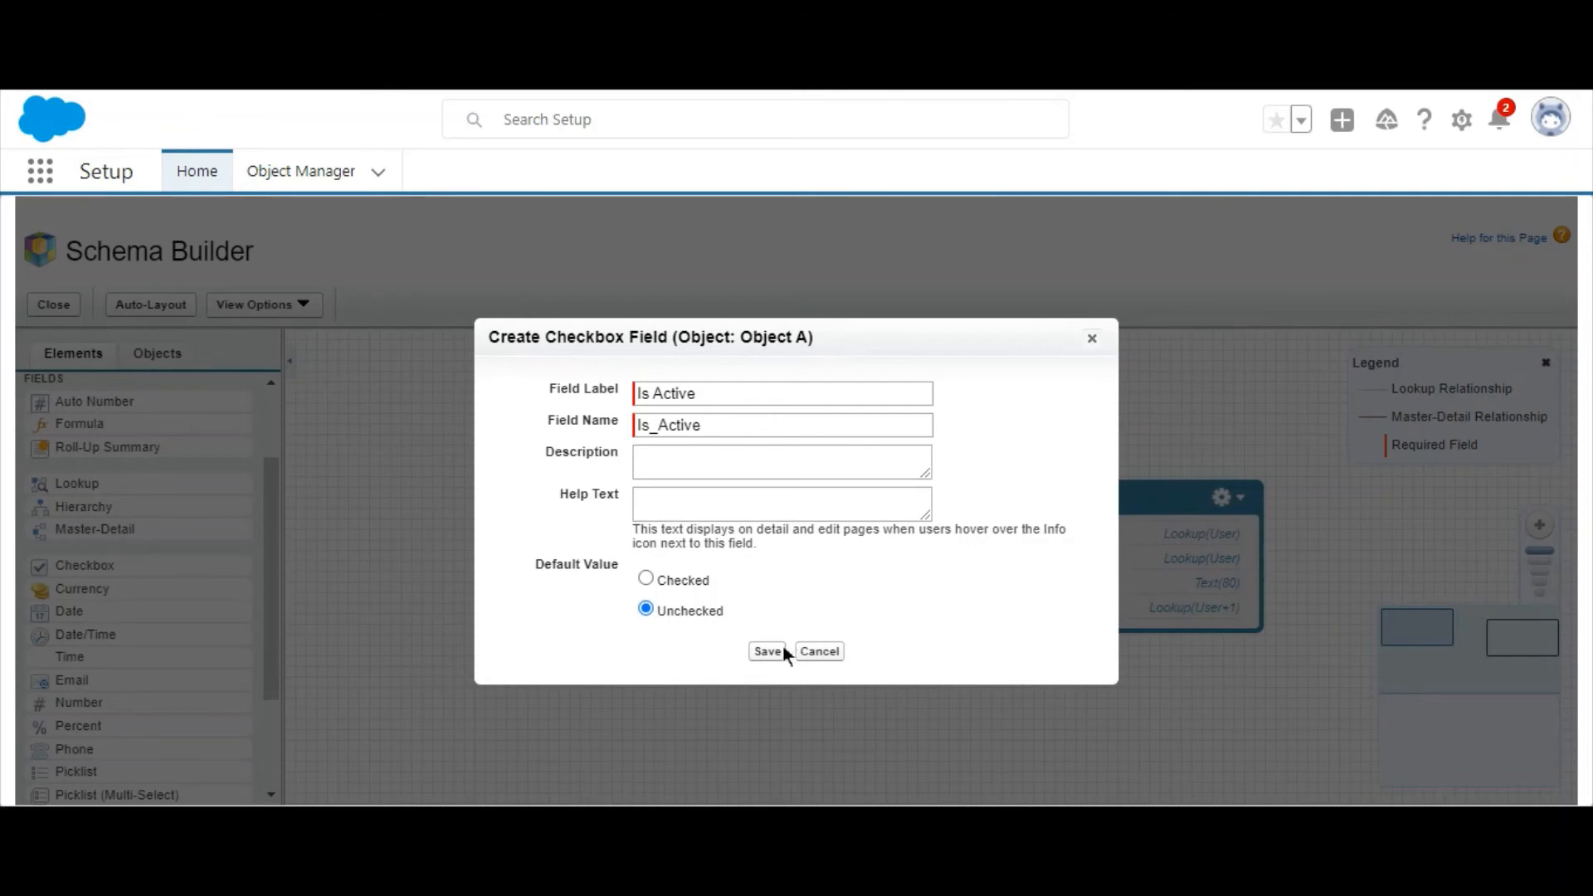
click(766, 650)
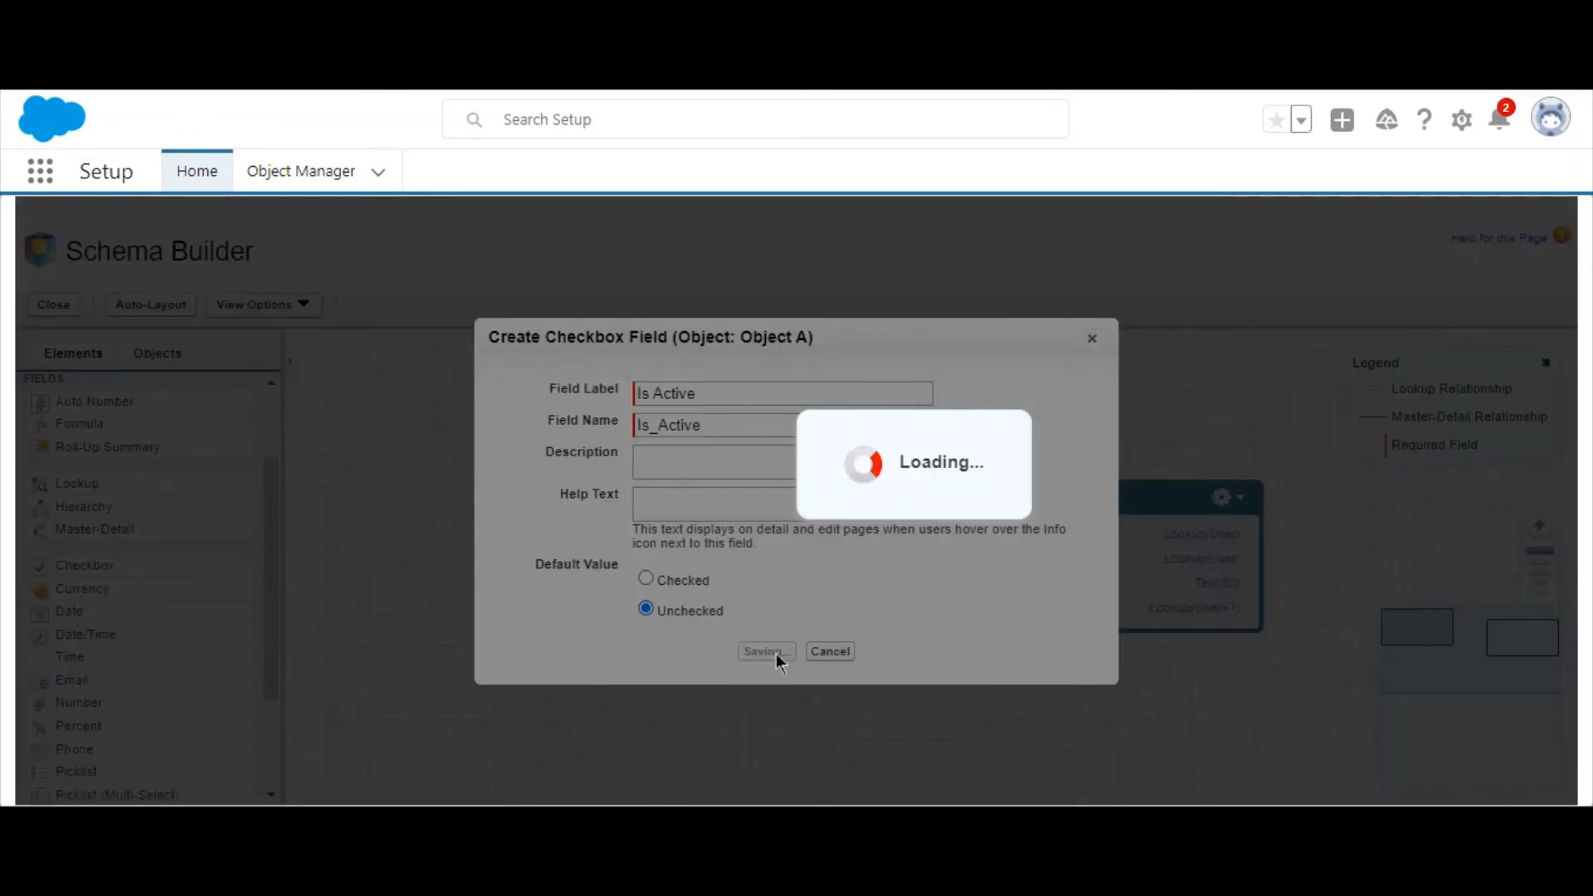
click(763, 651)
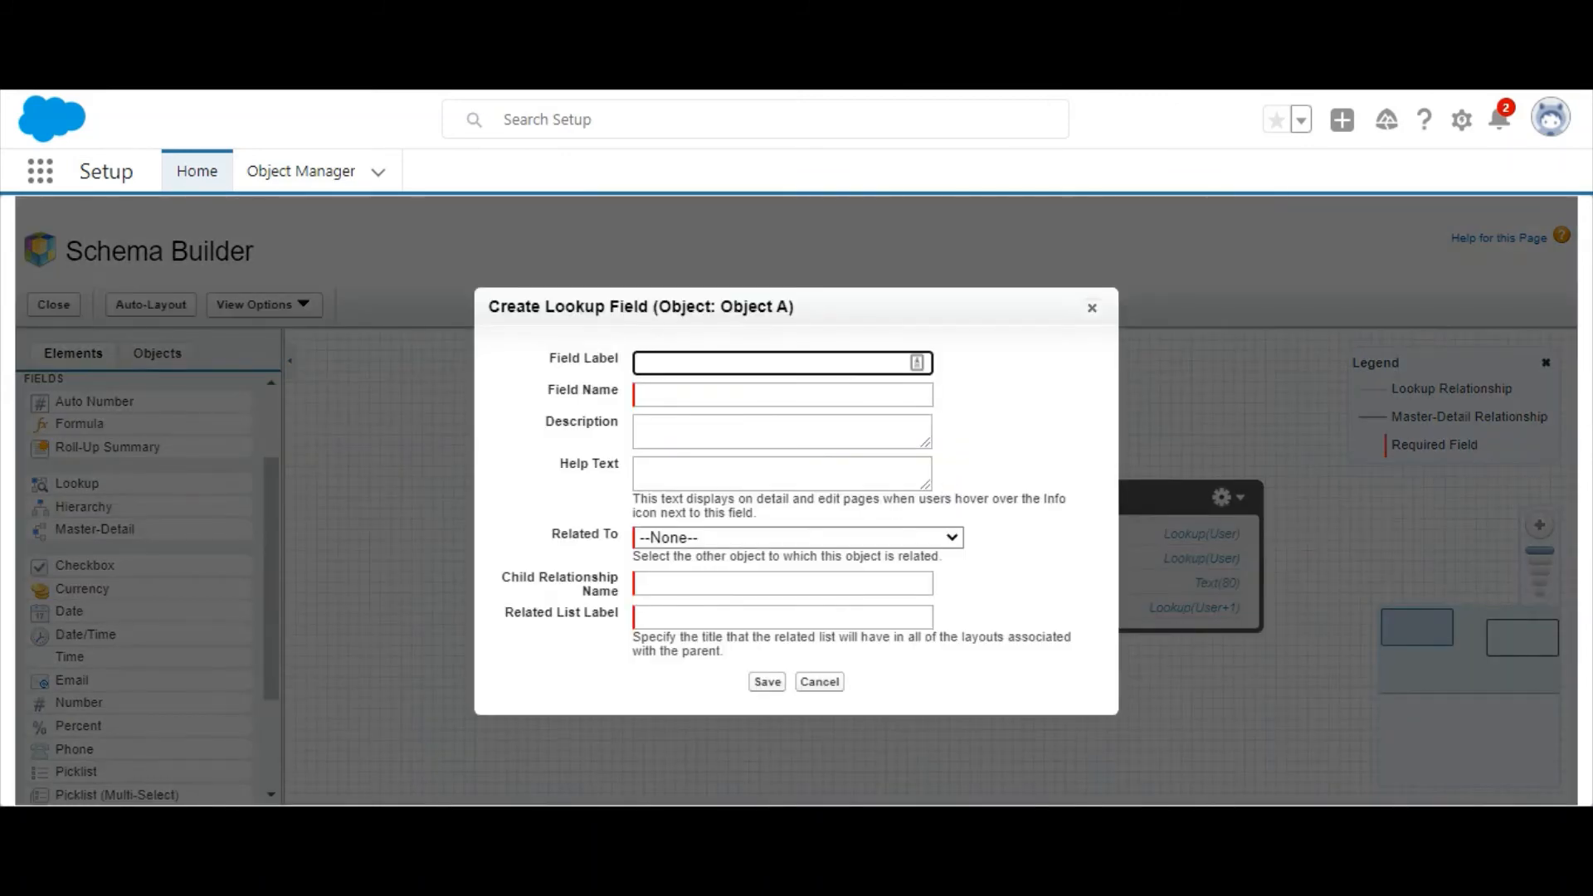
Label the lookup 'Lookup Relationship', relate it to Object B with child name Object_As, and save.
click(780, 362)
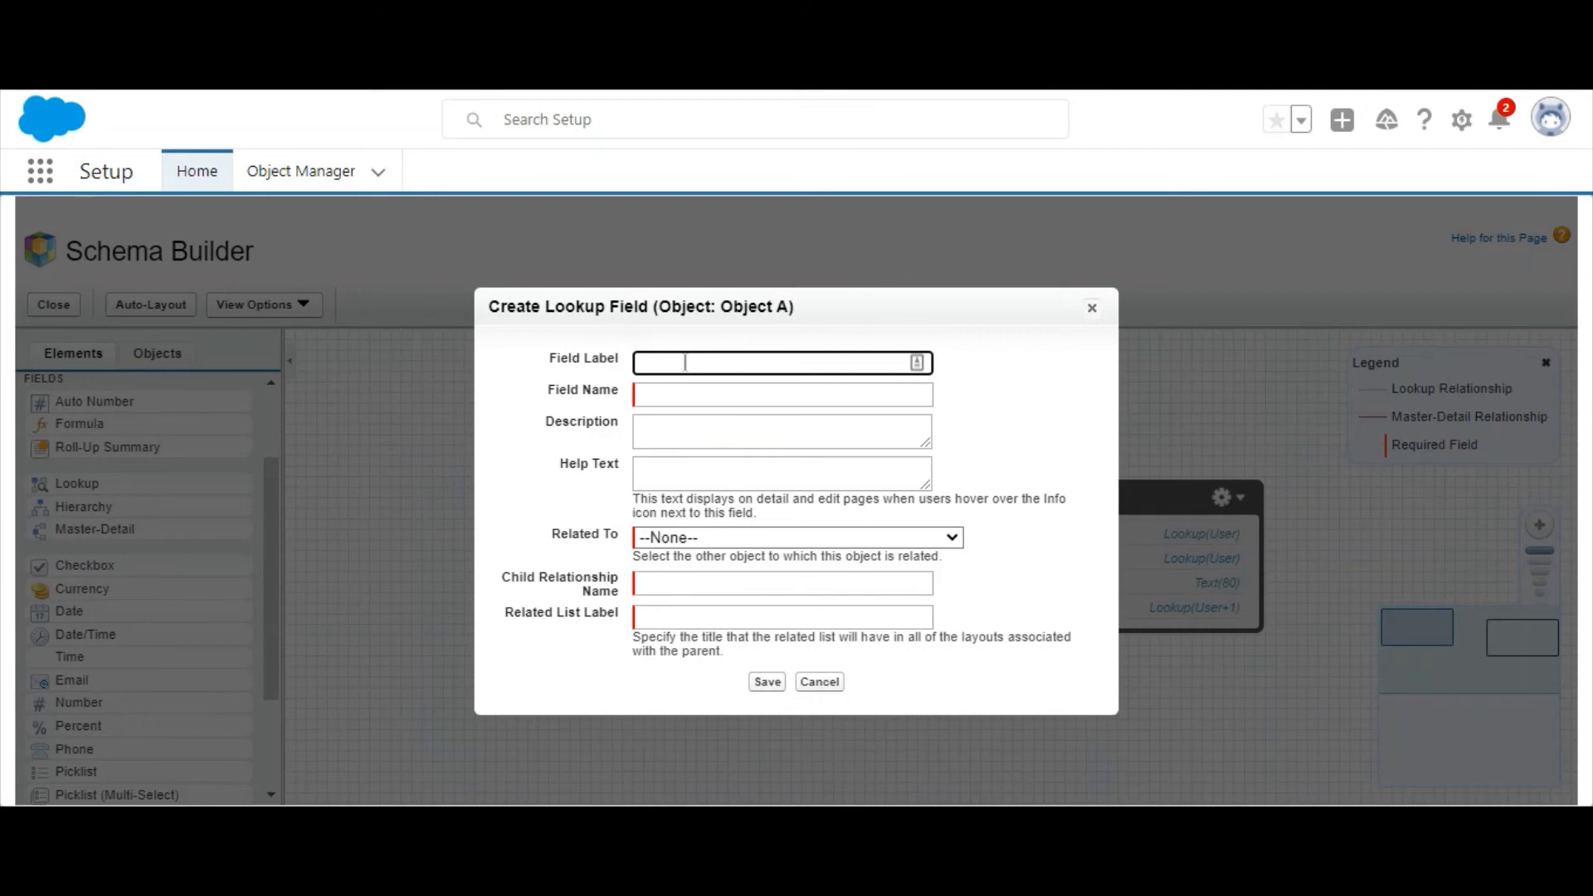
text(Lookup Relationship)
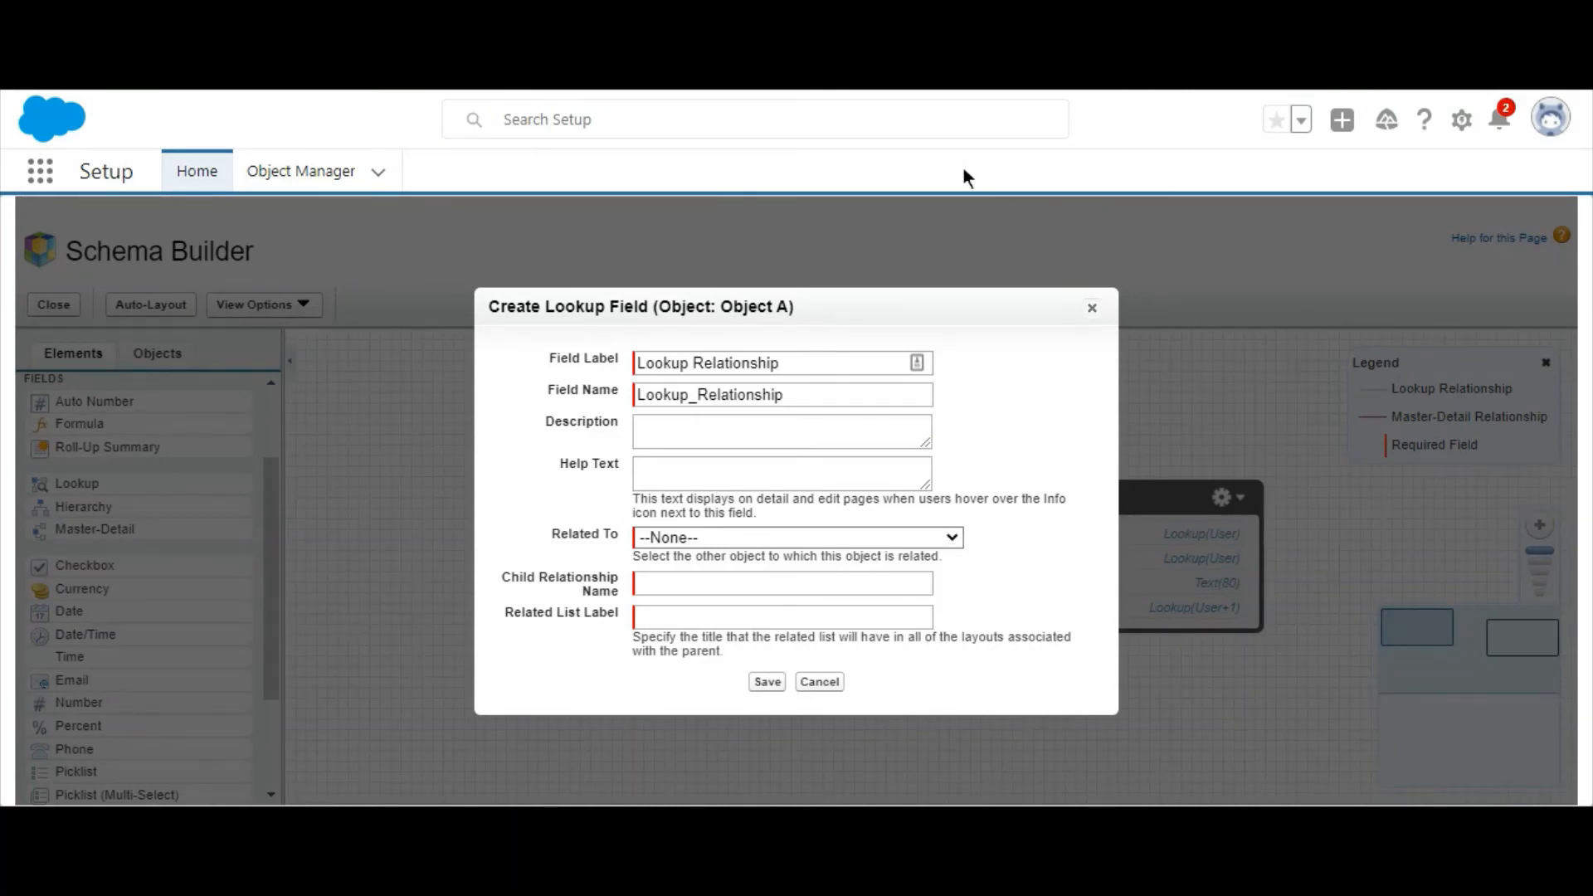
mouse_move(956, 390)
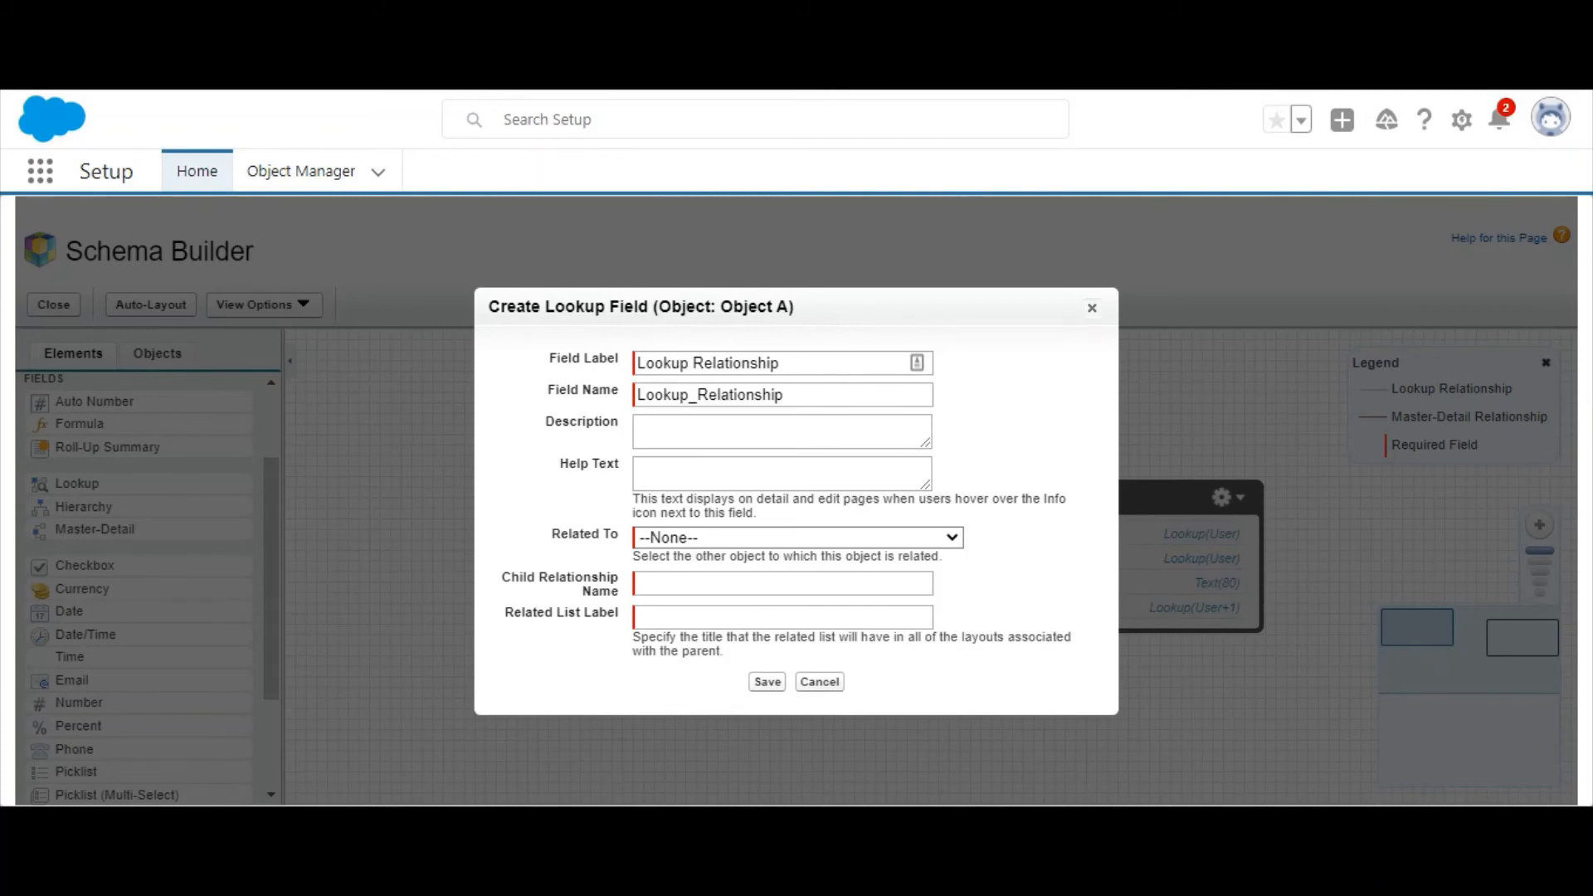
click(795, 536)
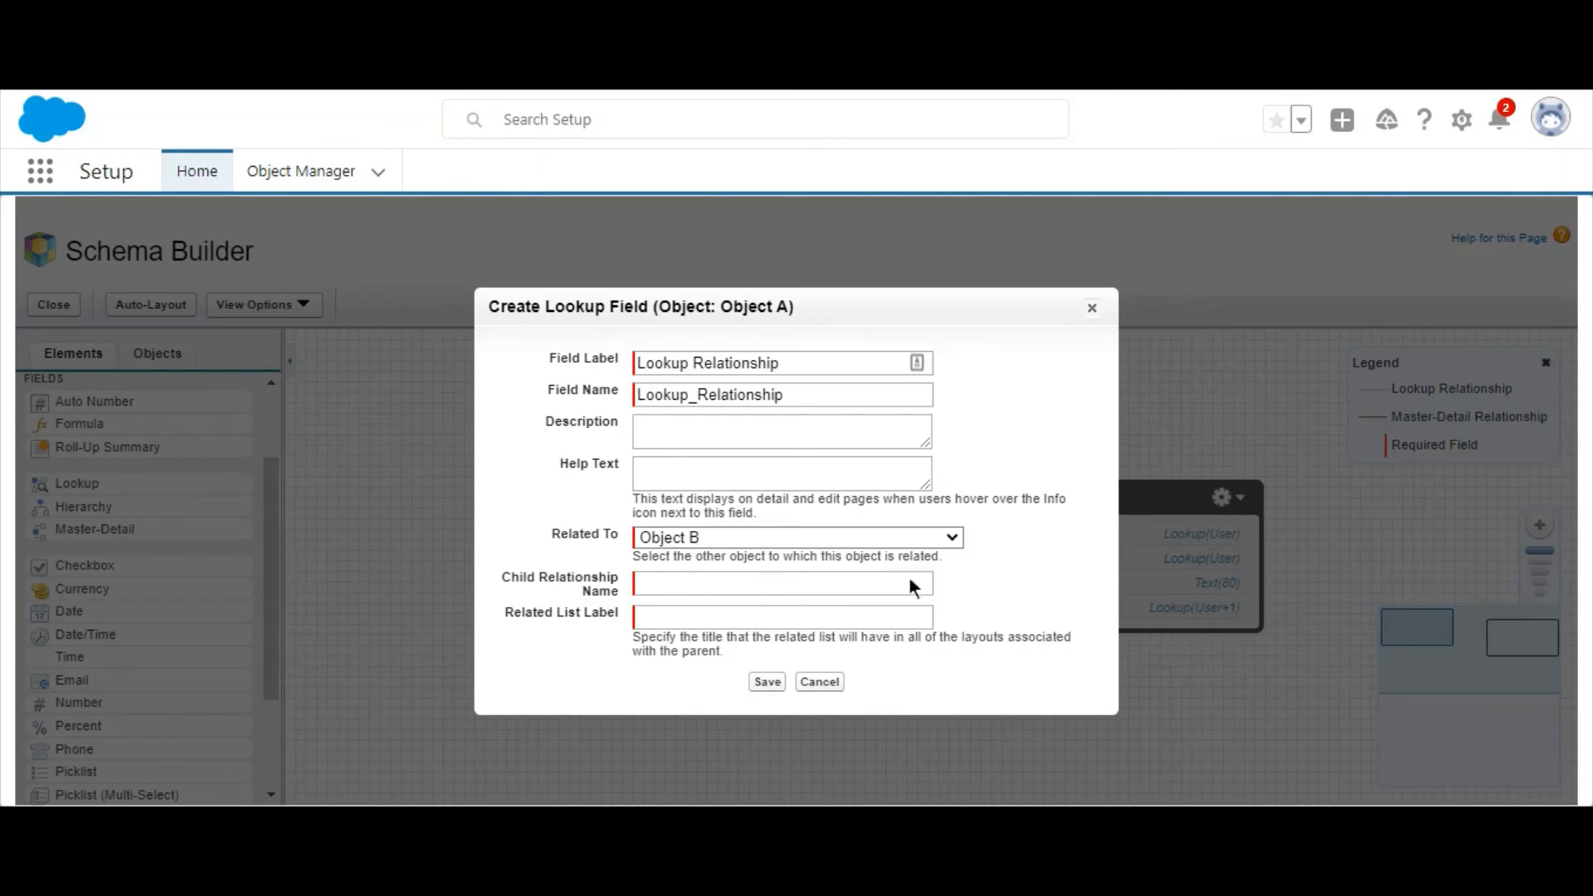
click(780, 583)
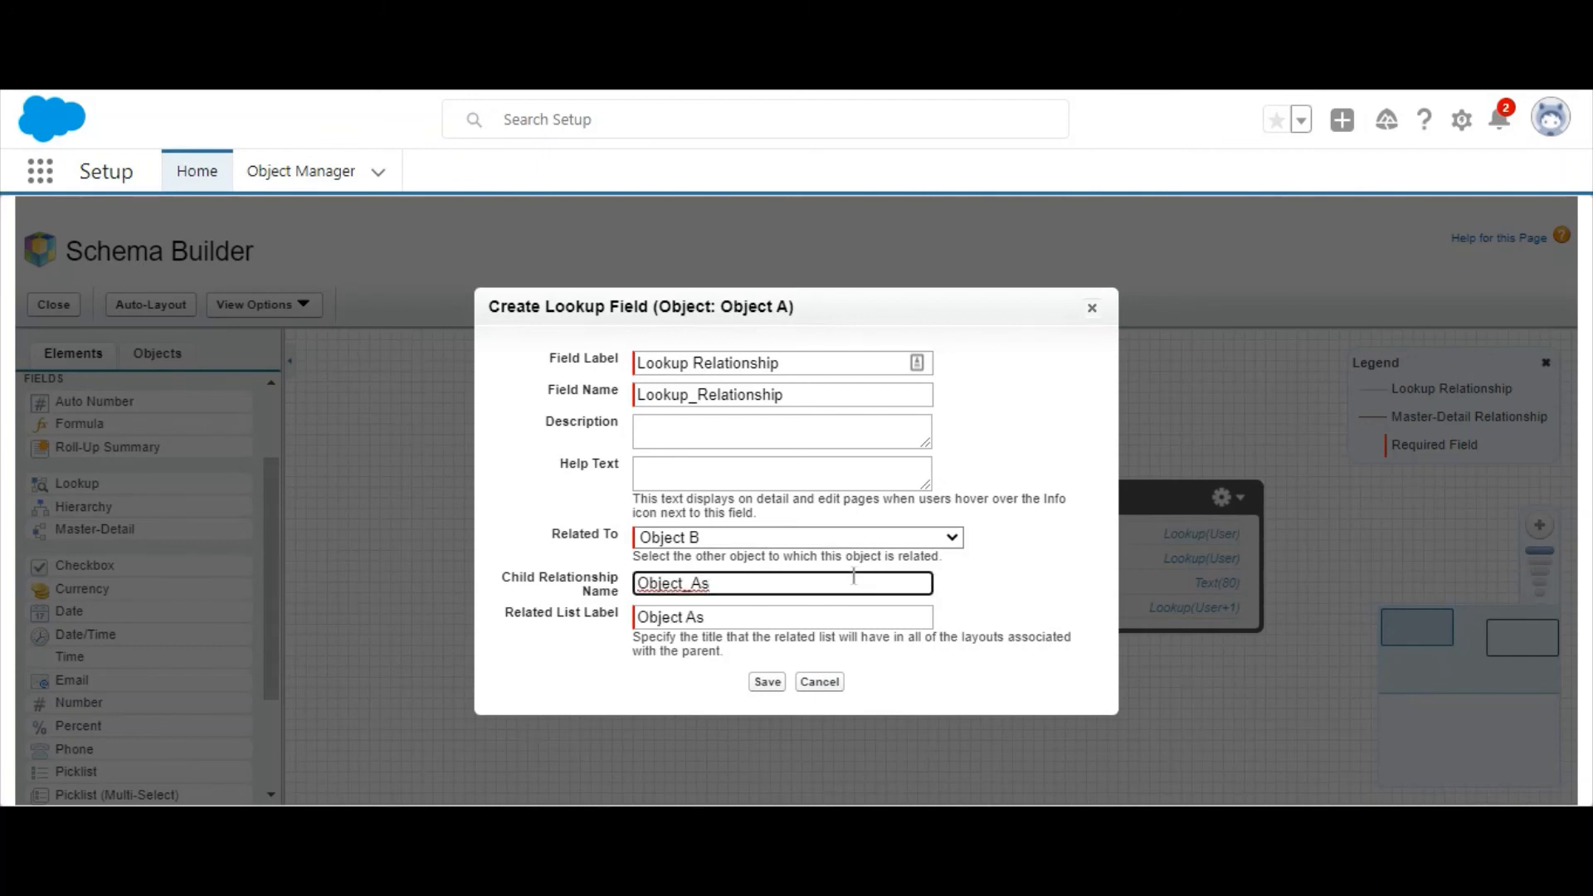
click(767, 680)
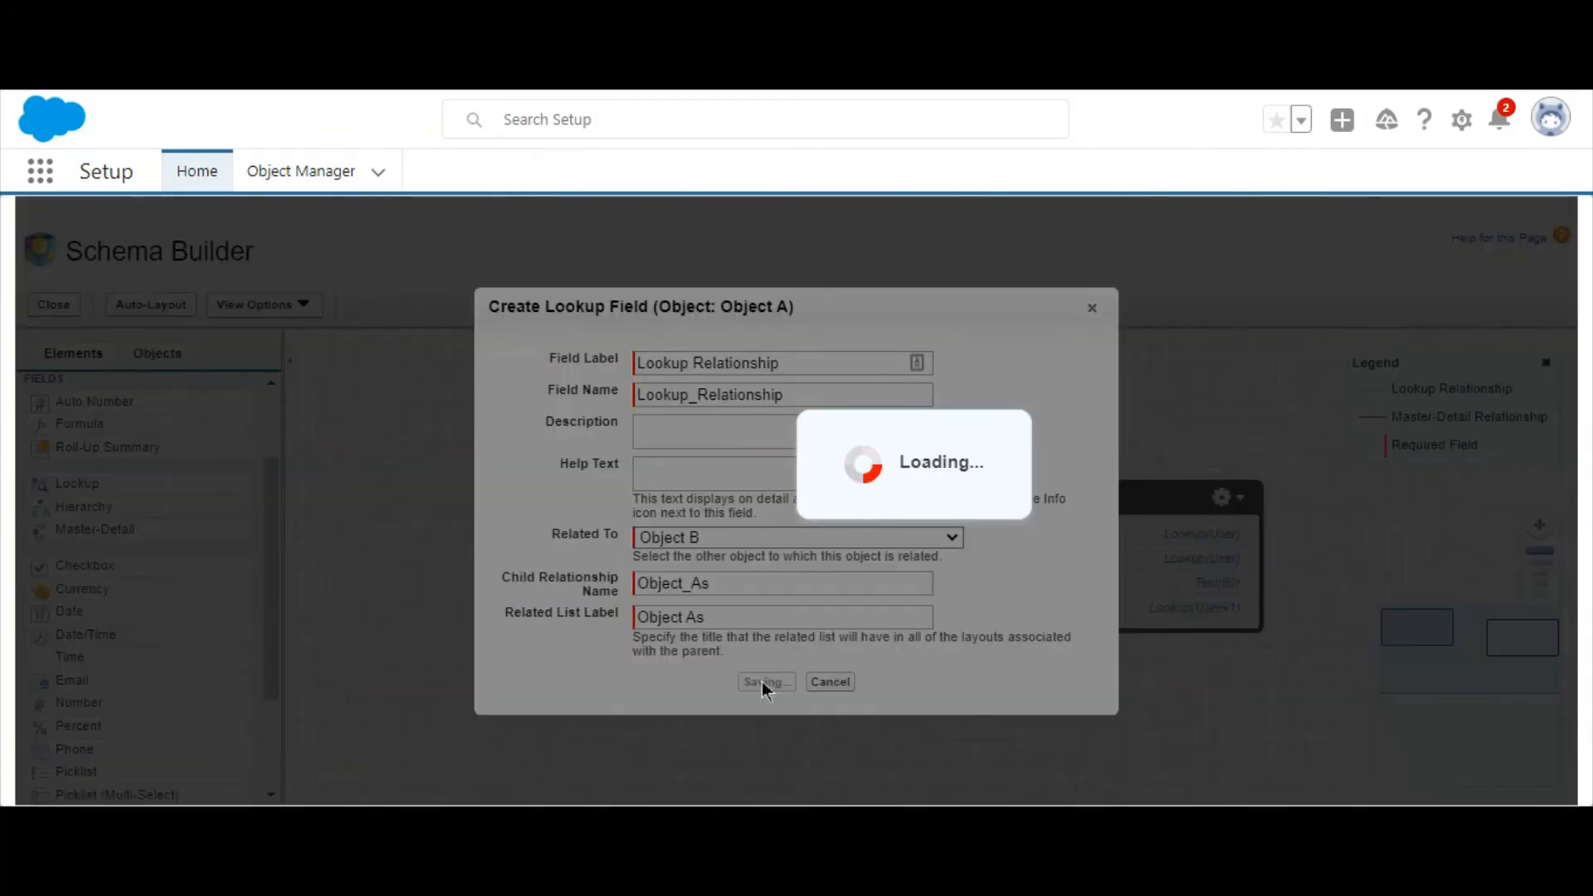